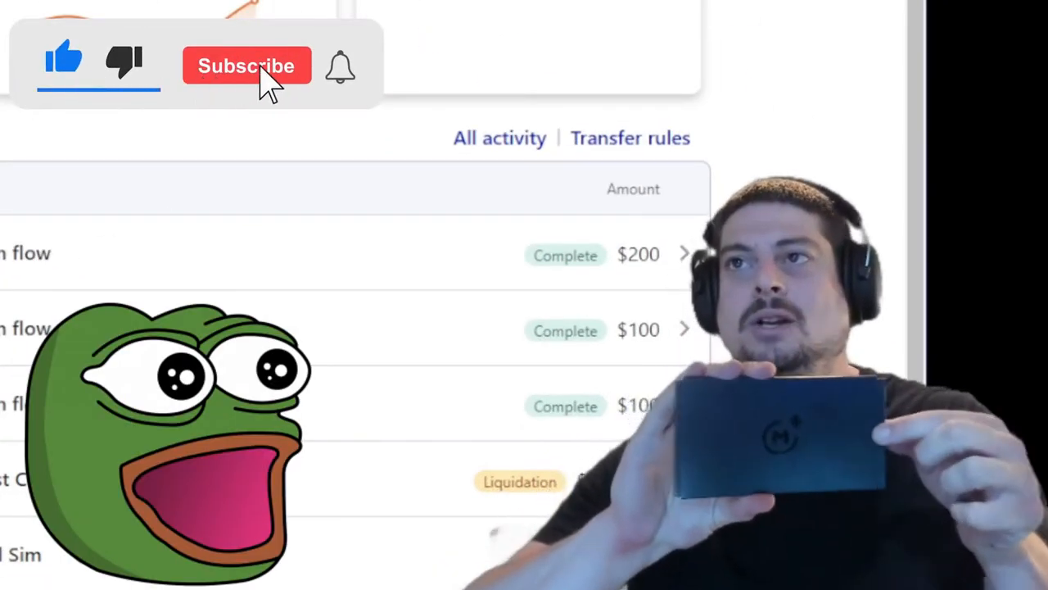
View the Monthly cash flow pie worth $359.05 with $38.18 buying power
click(246, 65)
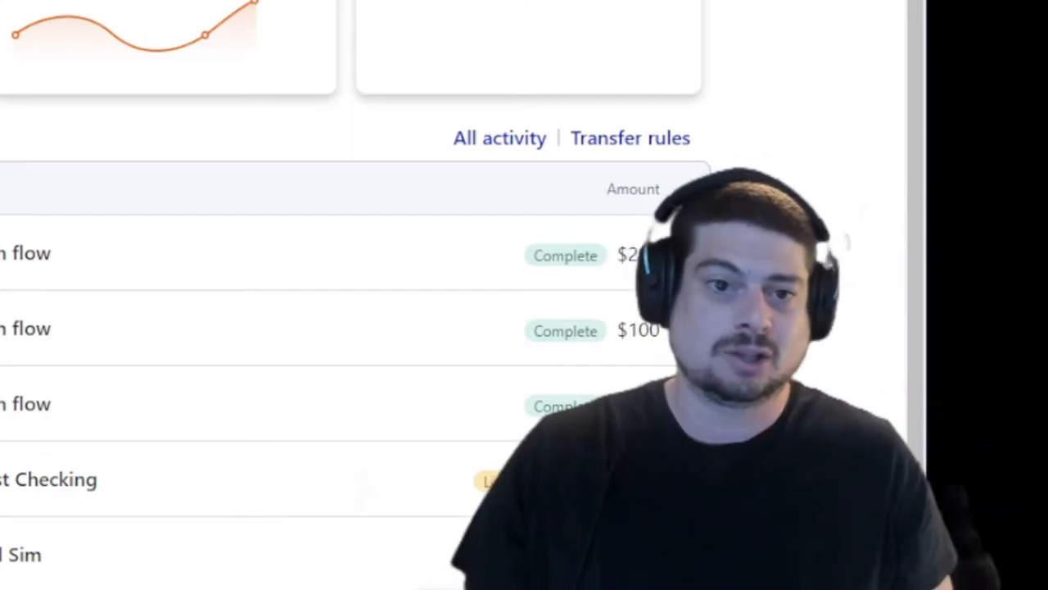
scroll(up, 3)
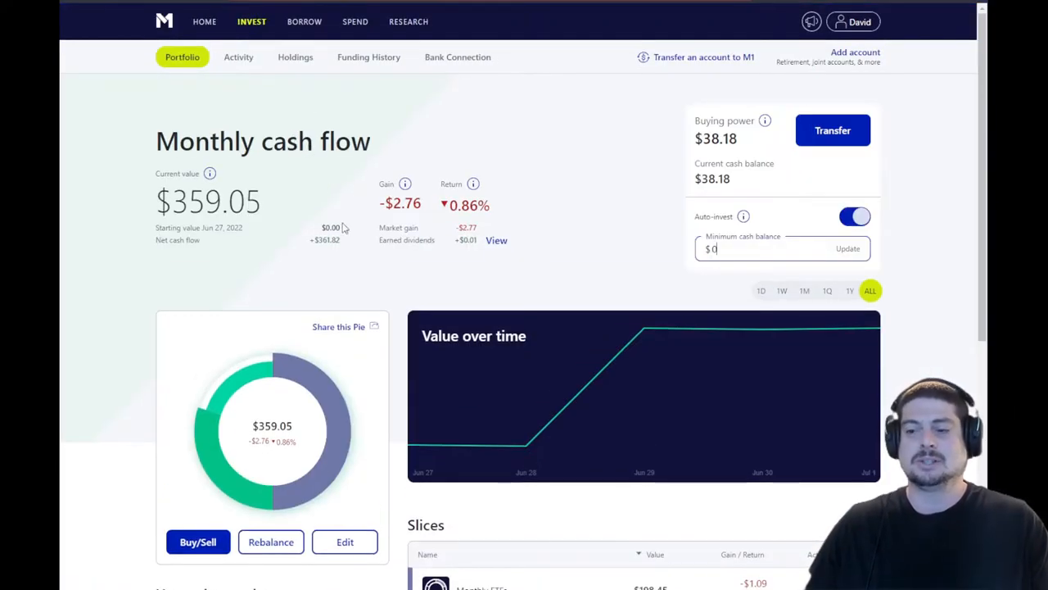
Review the Owner's Rewards card: $0.00 balance, $5,000 available, no pending or completed transactions
scroll(down, 3)
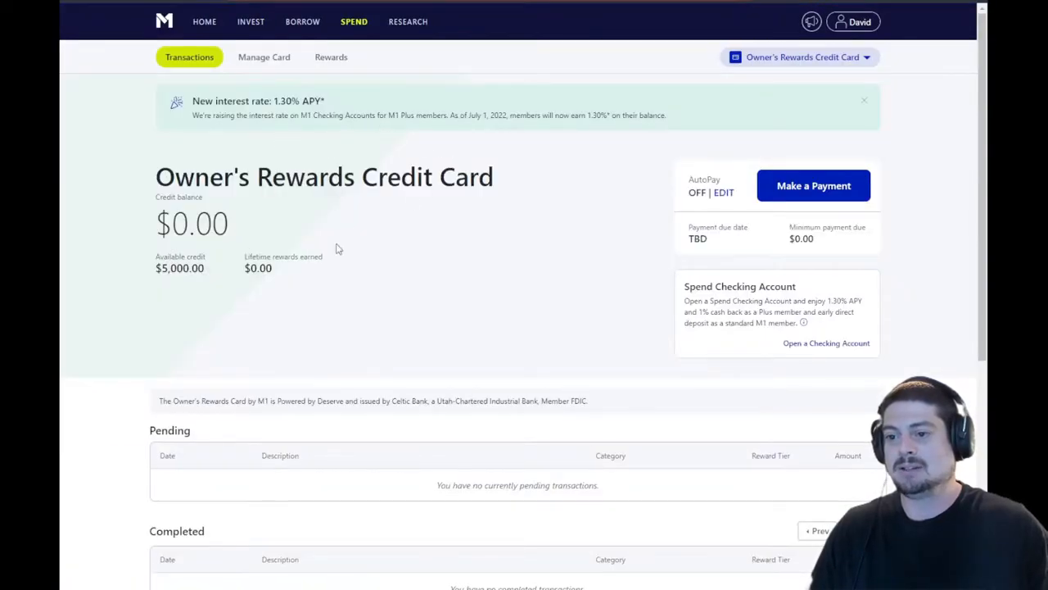
scroll(down, 3)
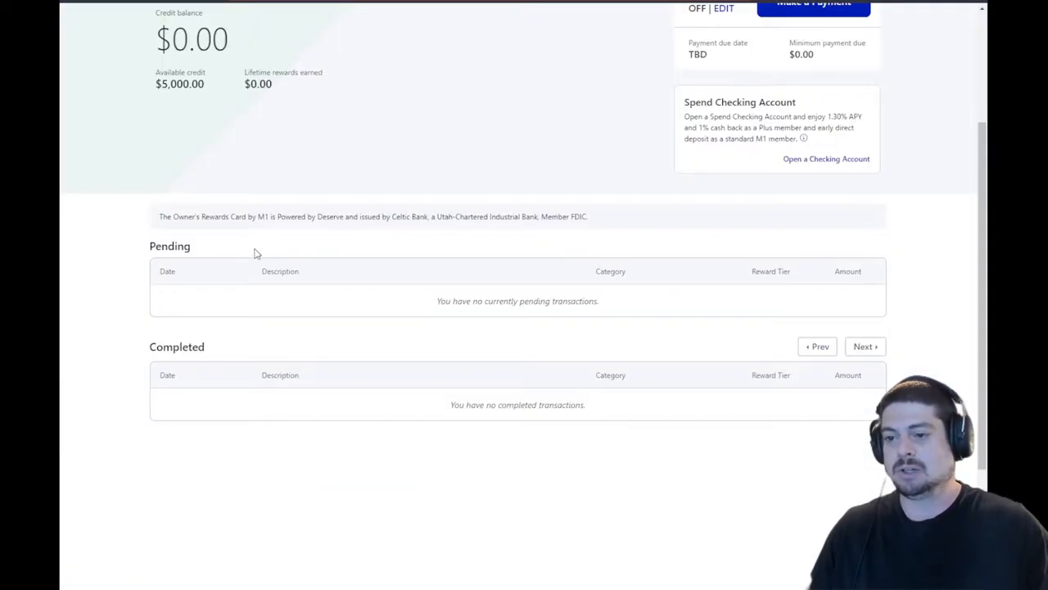
View card rewards: $0.00 pending, 1.5% standard, Verizon 2.5%, other stocks 10%
click(336, 56)
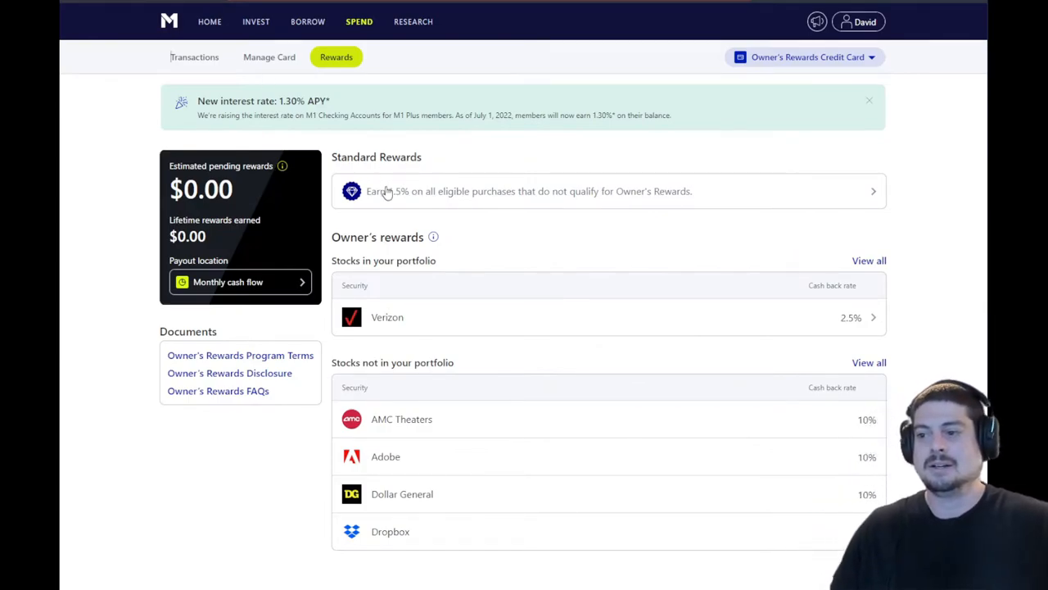
mouse_move(529, 205)
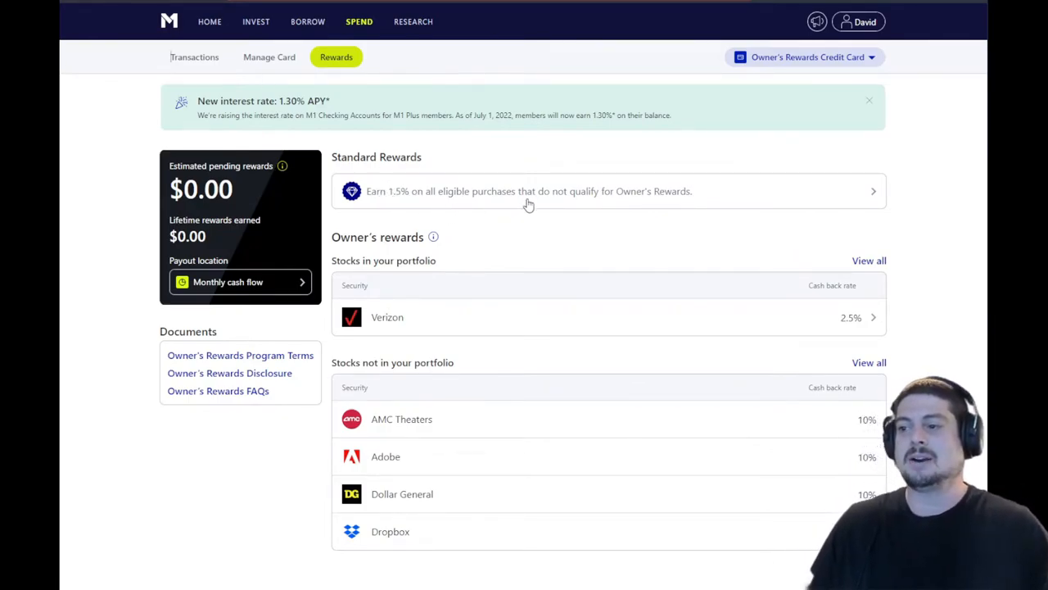
mouse_move(269, 56)
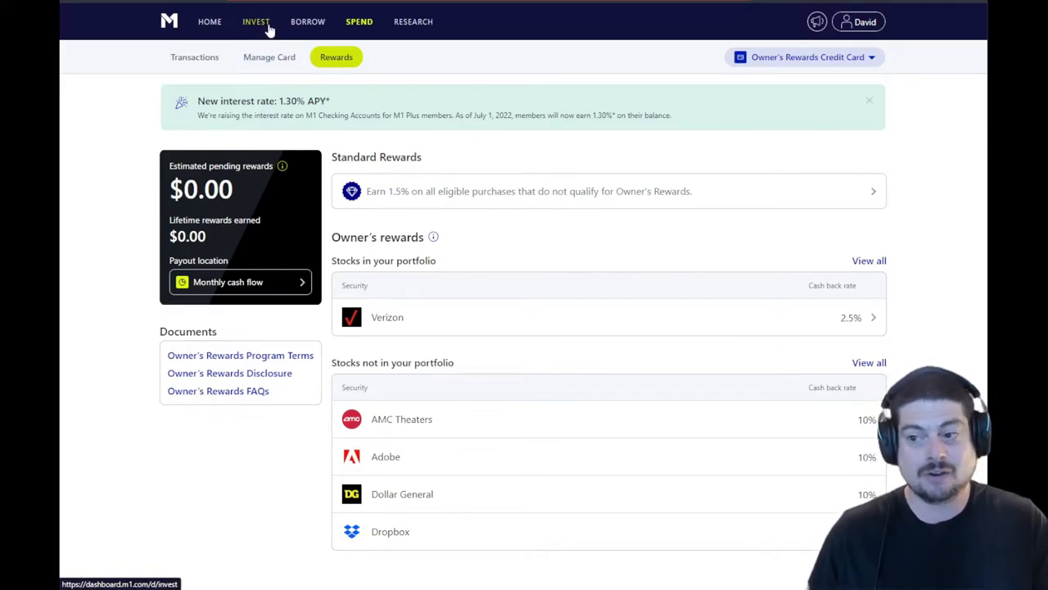
mouse_move(324, 179)
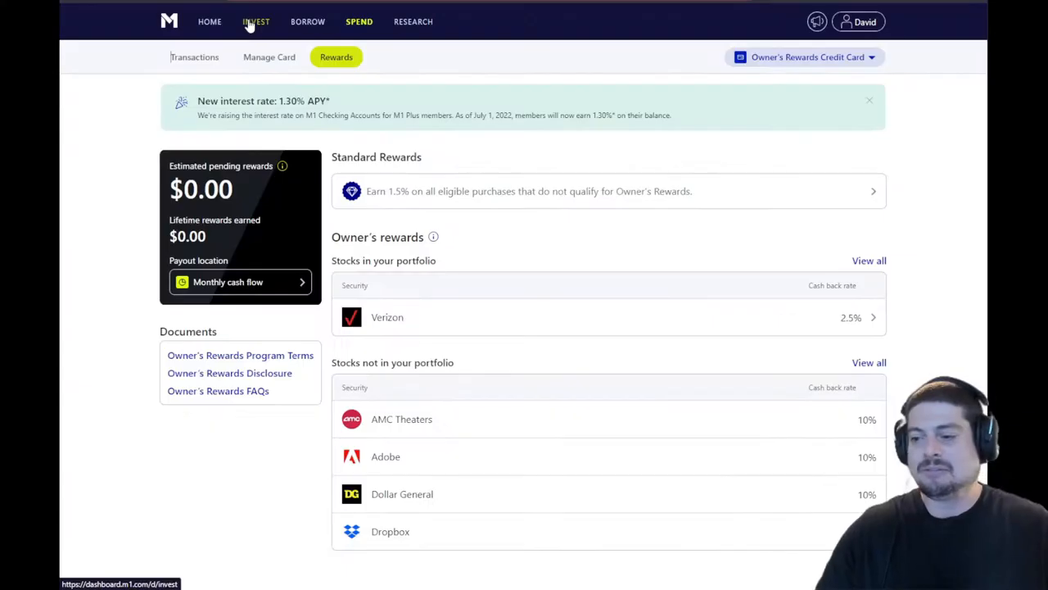
mouse_move(515, 356)
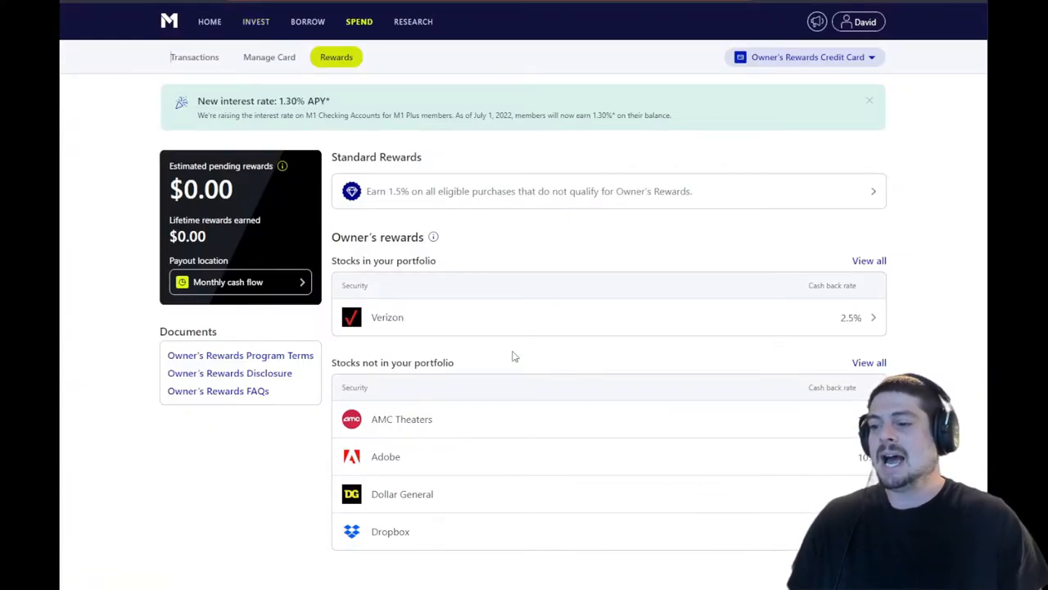
mouse_move(409, 317)
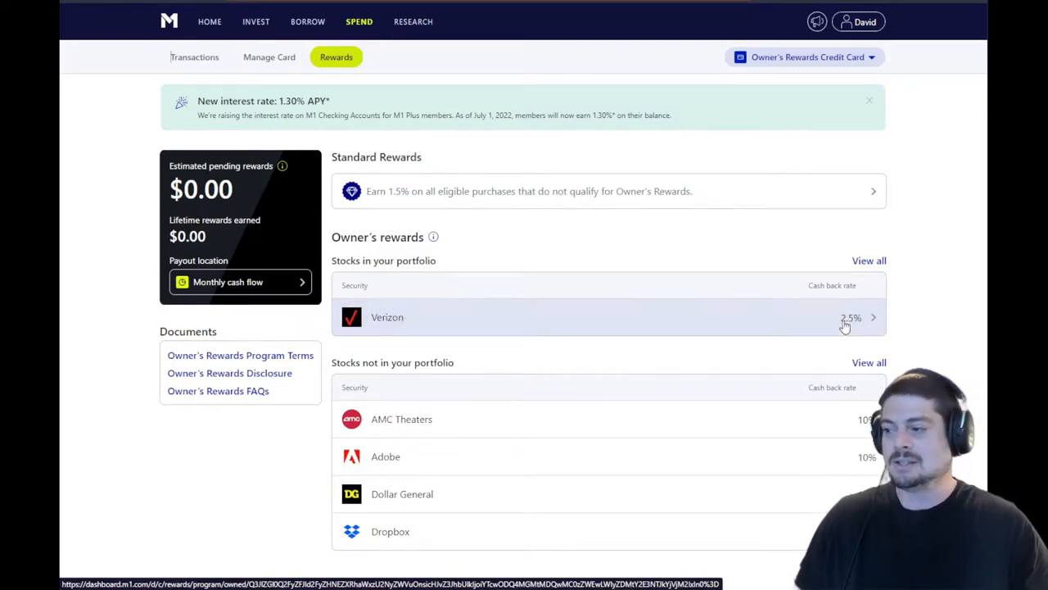
scroll(down, 3)
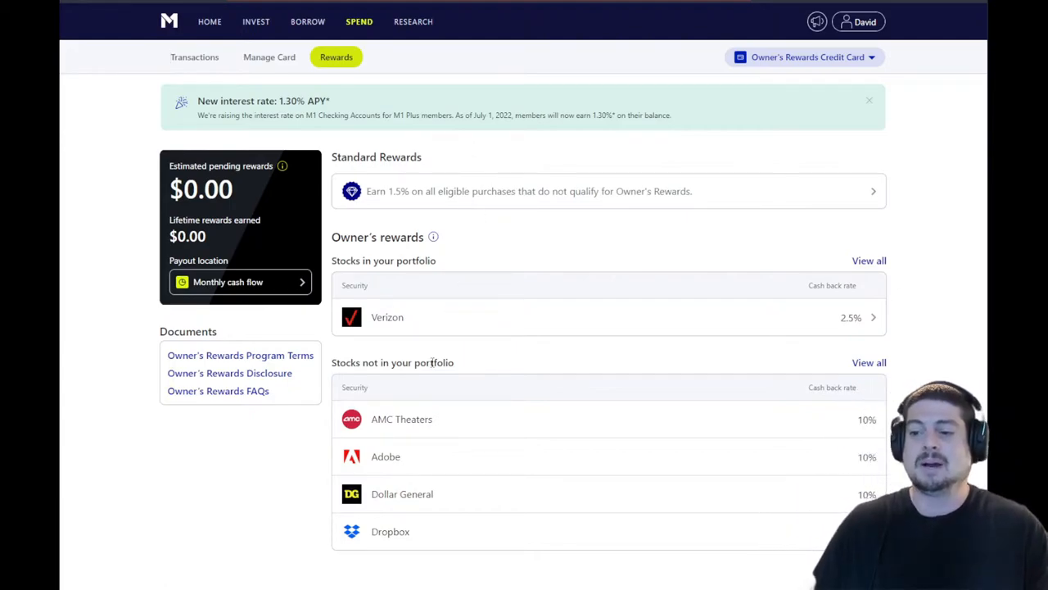
mouse_move(291, 475)
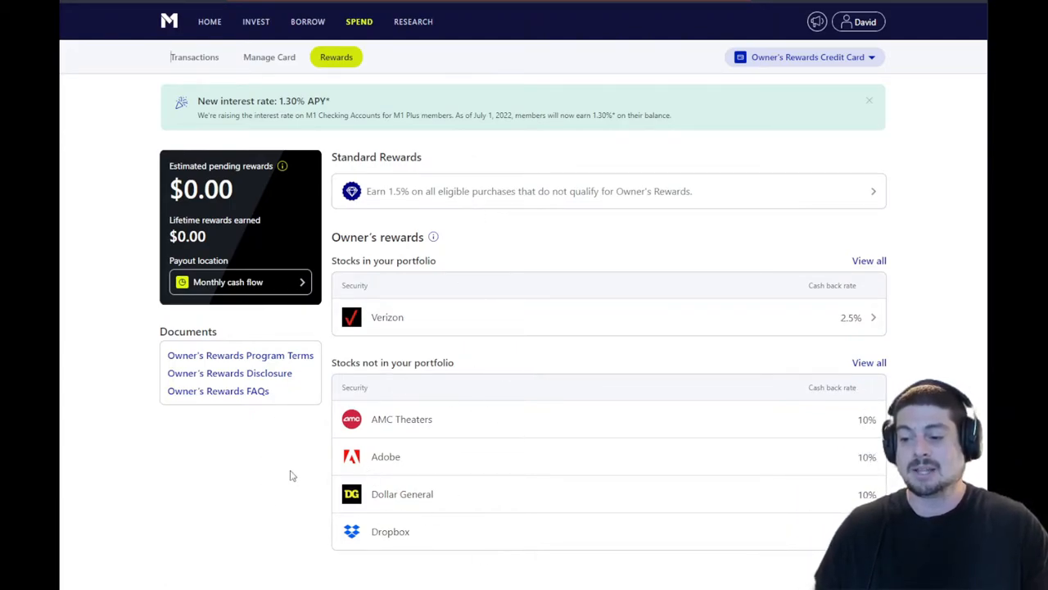
mouse_move(446, 414)
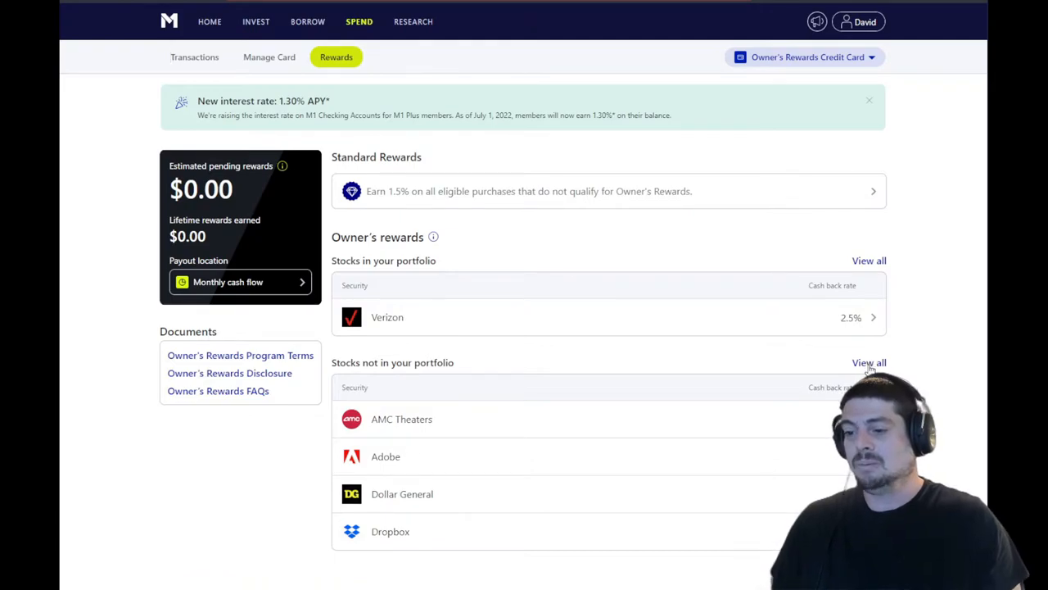
View all stocks not in the portfolio, mostly 10% cash back, American Airlines and BP at 5%
click(868, 362)
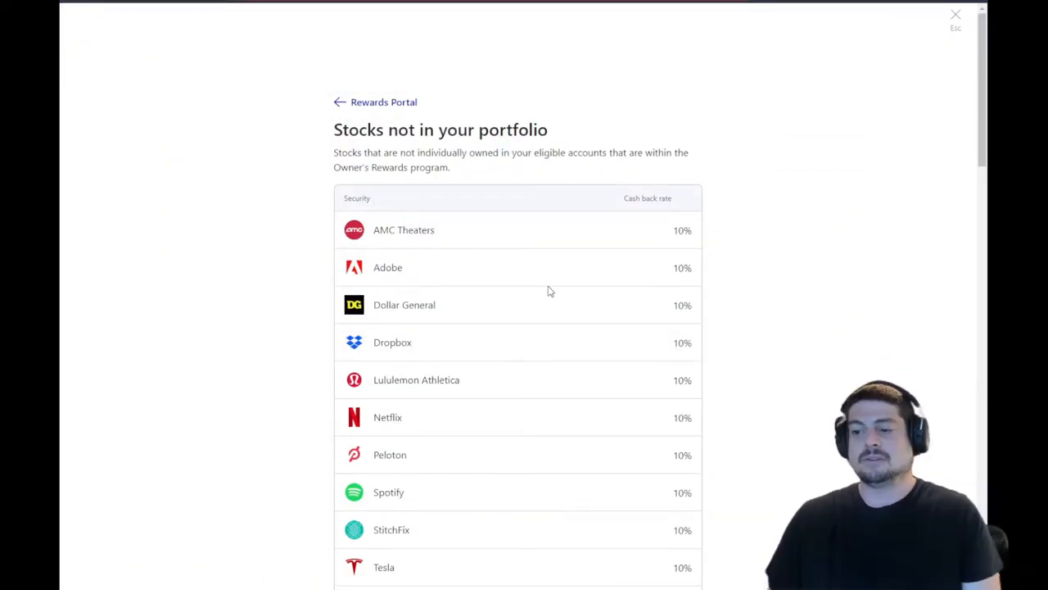
mouse_move(556, 284)
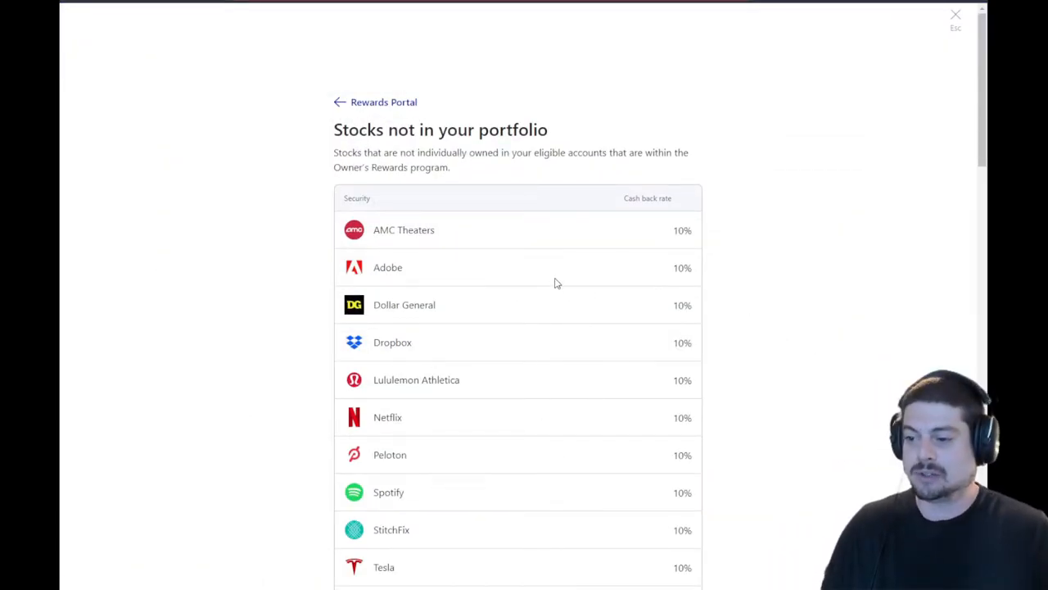
mouse_move(629, 265)
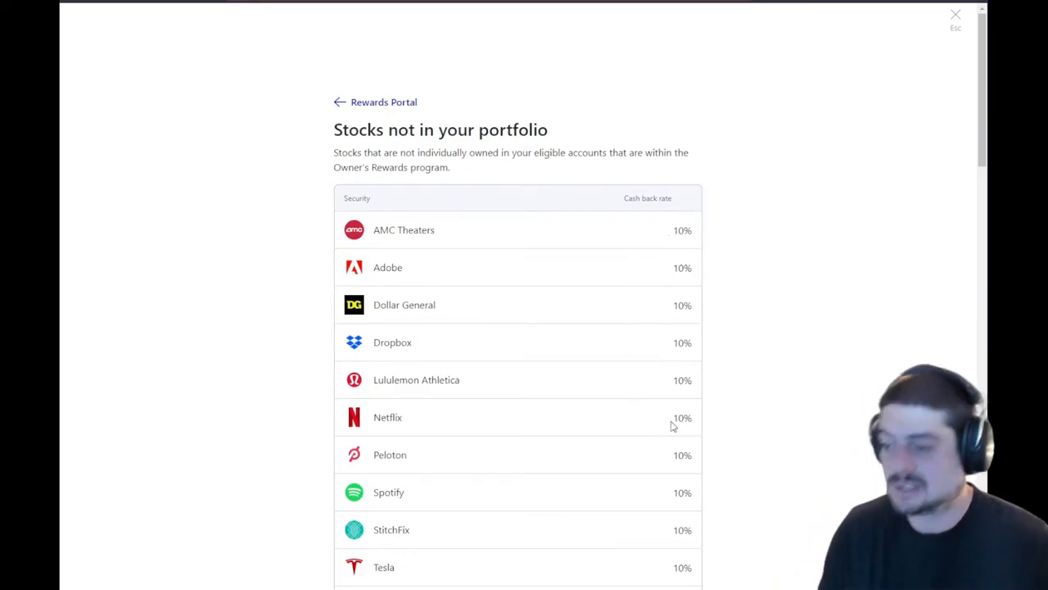
scroll(down, 3)
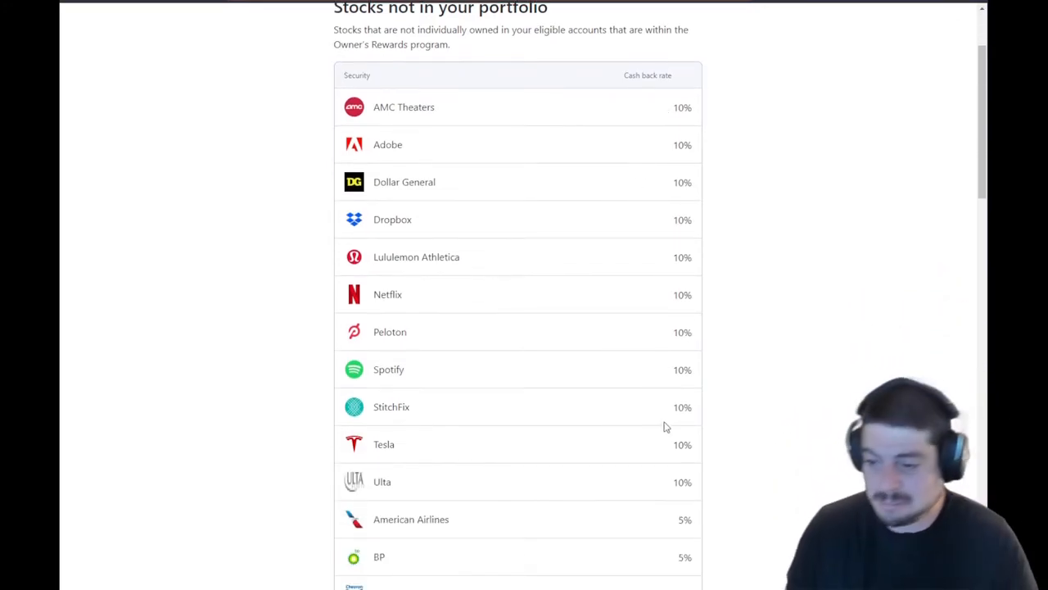
mouse_move(645, 418)
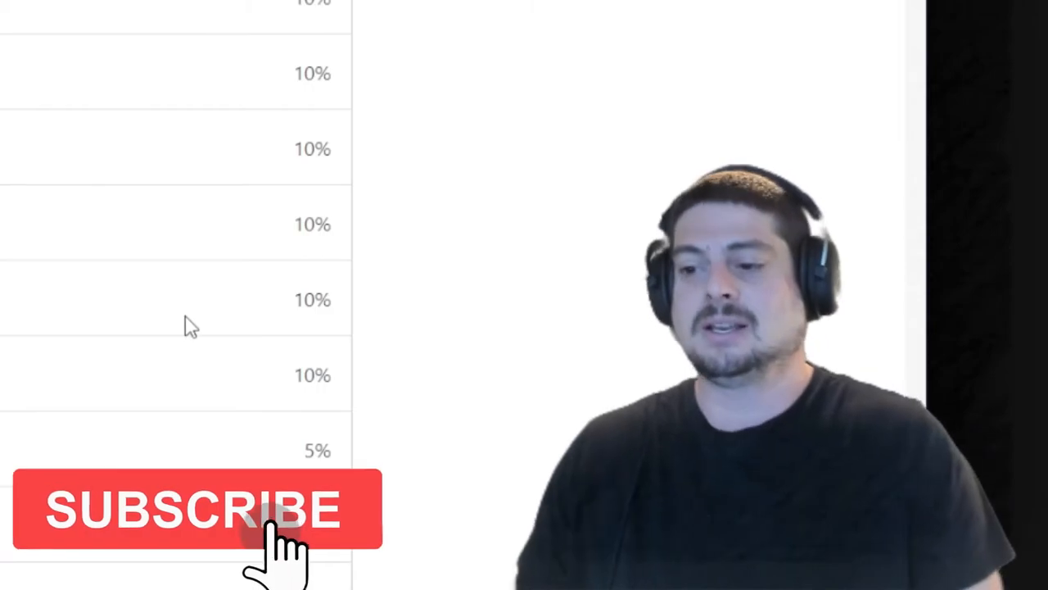
Move down the partner list through the 5% brands, noting Chewy.com at 5%
scroll(down, 3)
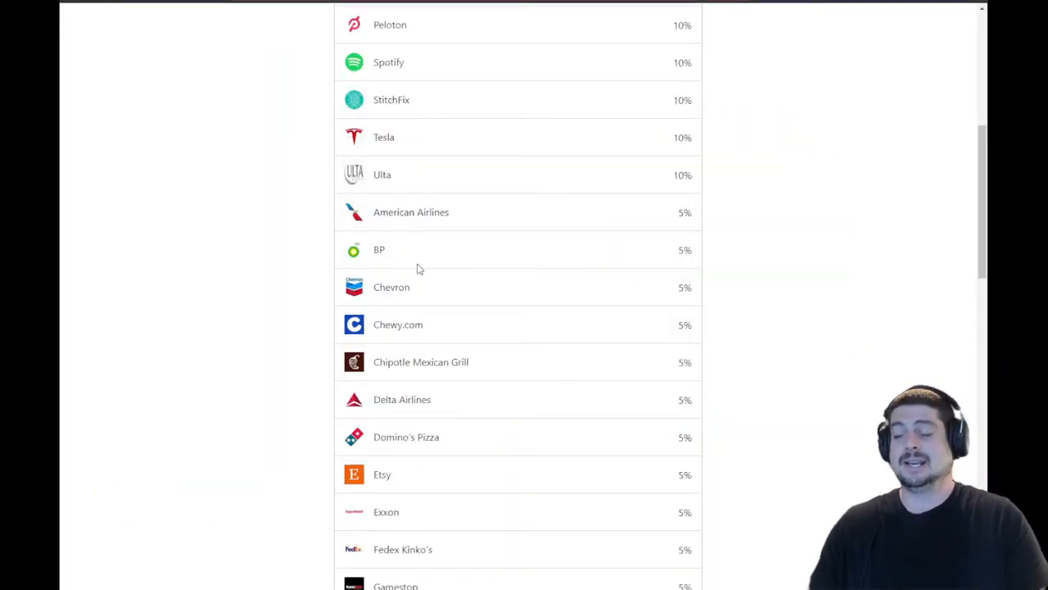
mouse_move(404, 272)
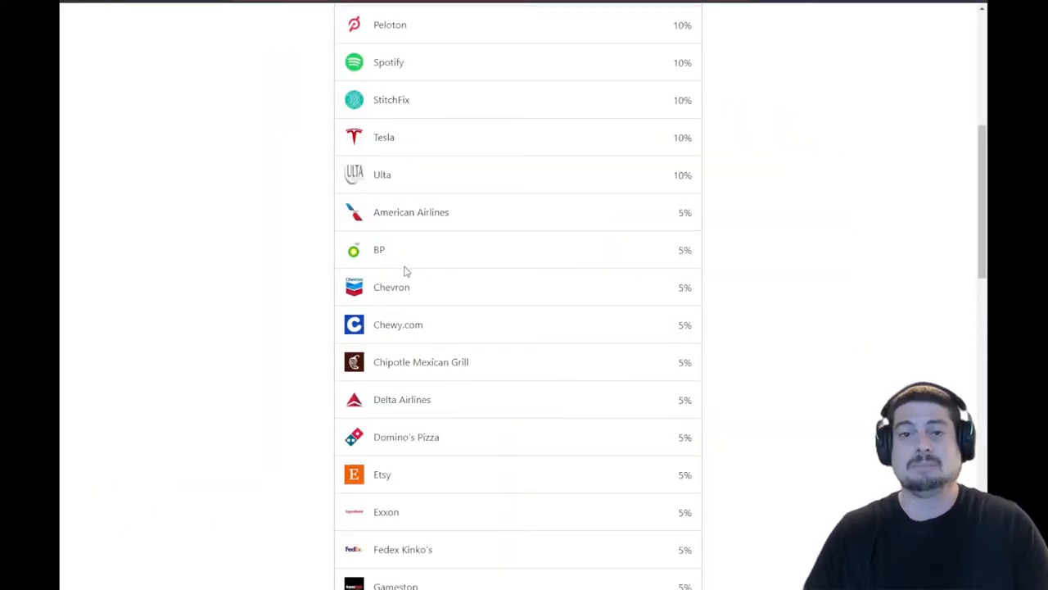
mouse_move(462, 254)
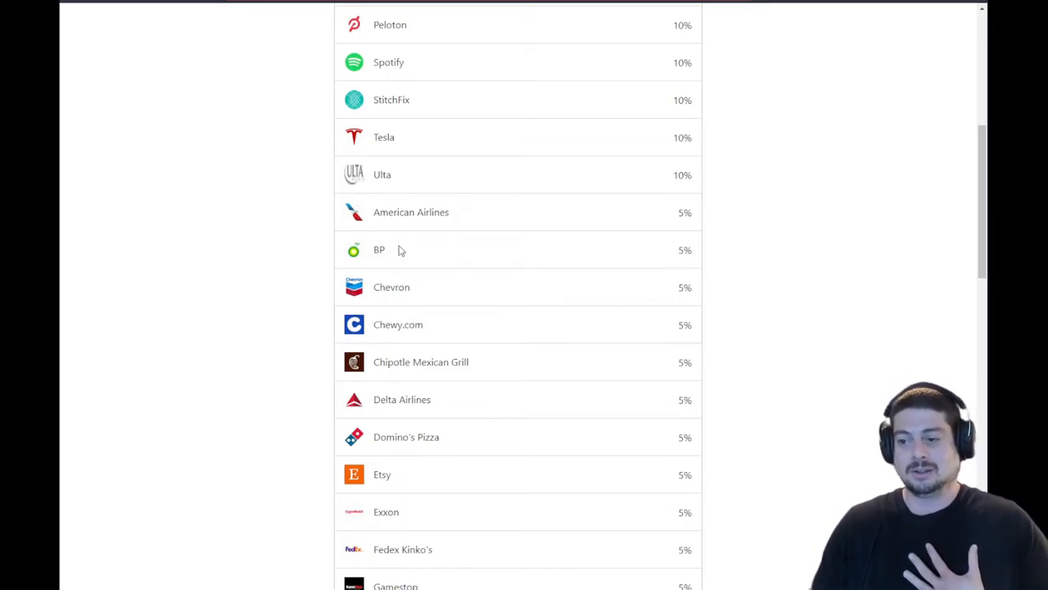
mouse_move(433, 249)
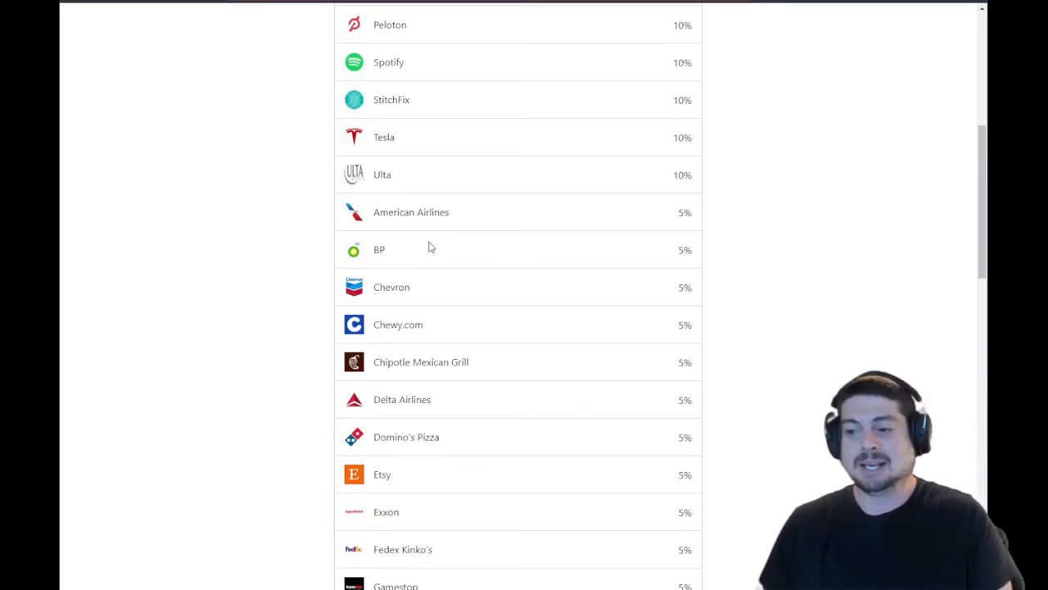
mouse_move(402, 259)
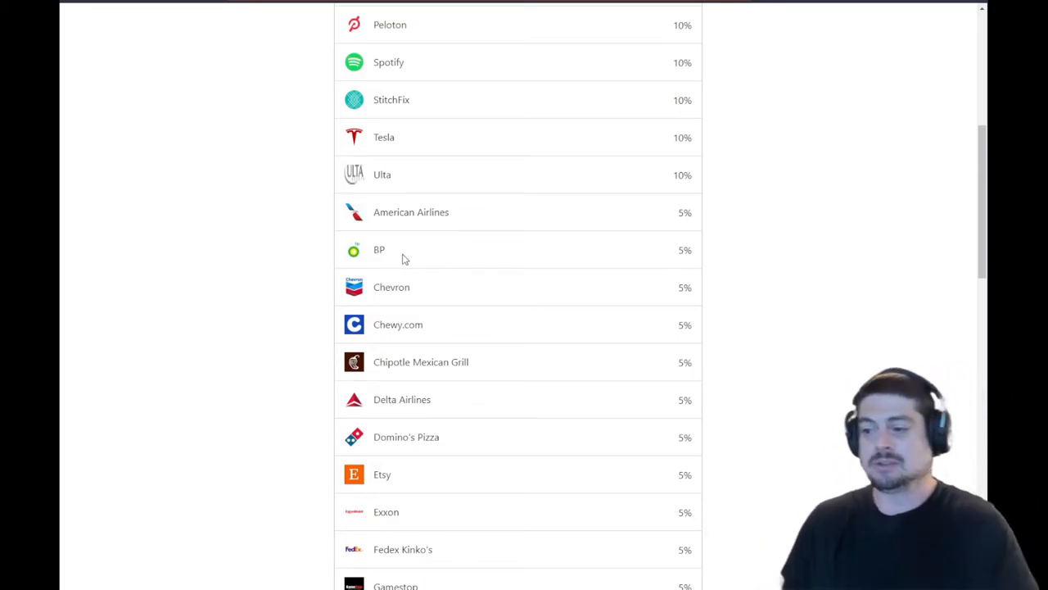
mouse_move(730, 223)
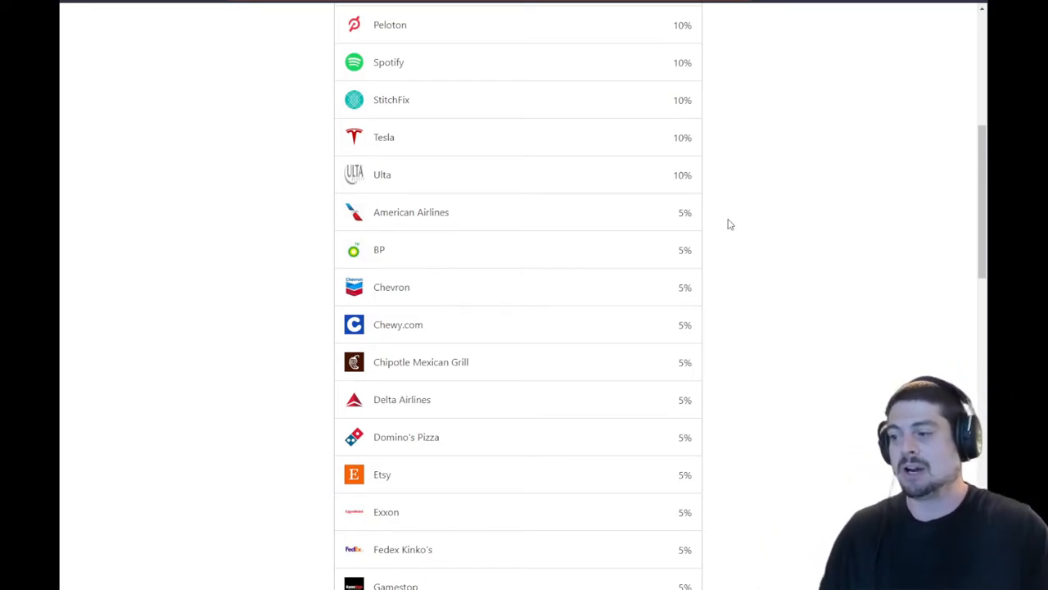
mouse_move(697, 324)
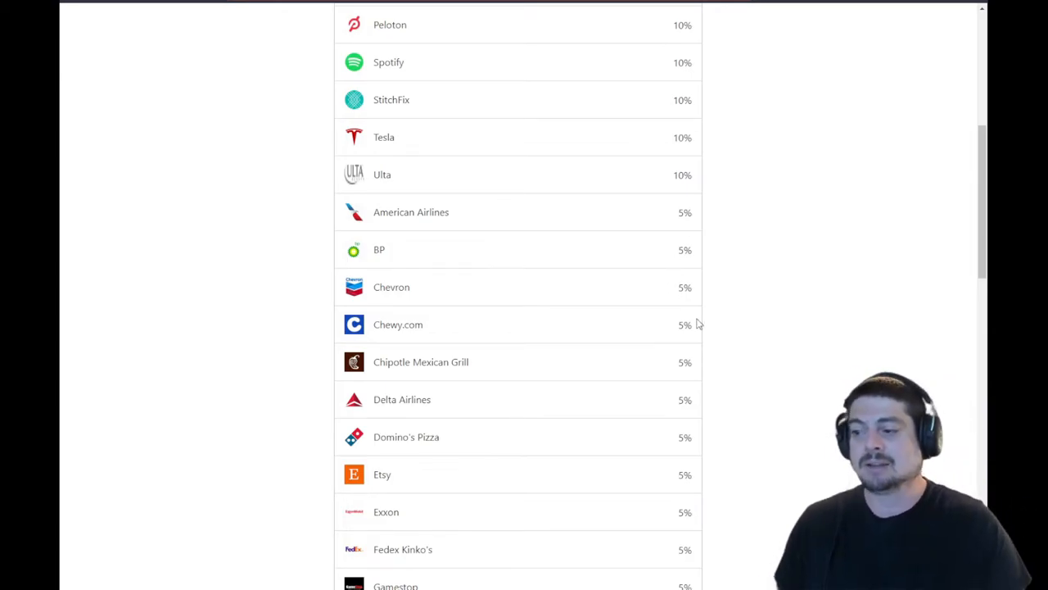
mouse_move(663, 326)
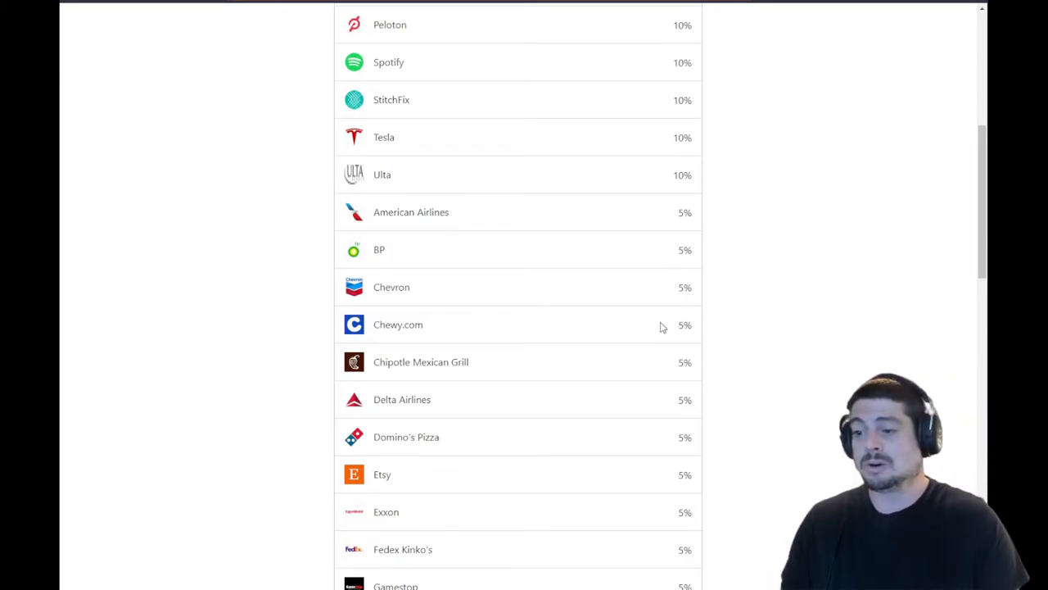
mouse_move(677, 302)
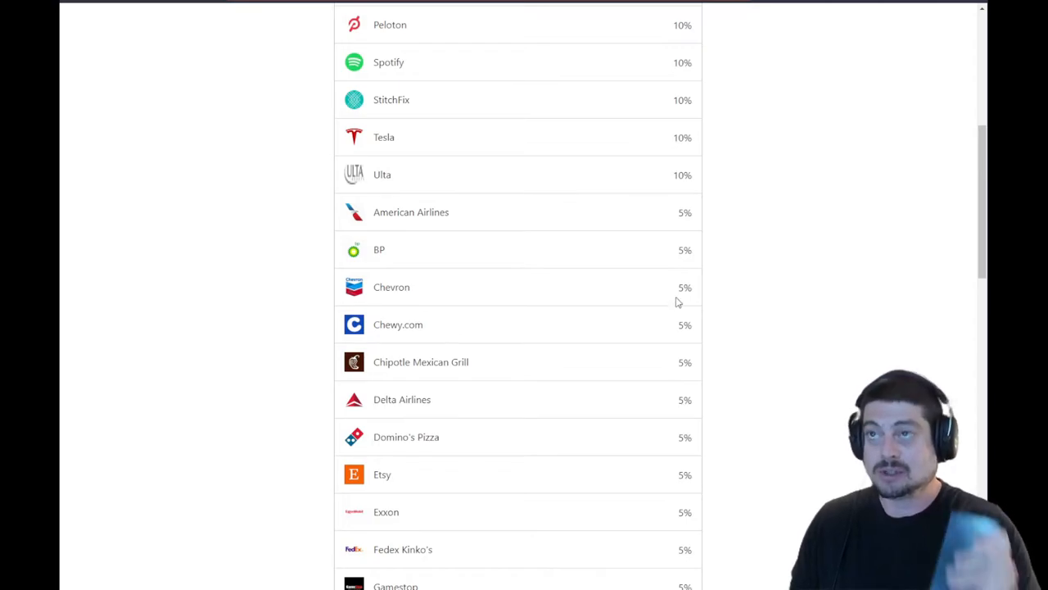
mouse_move(669, 321)
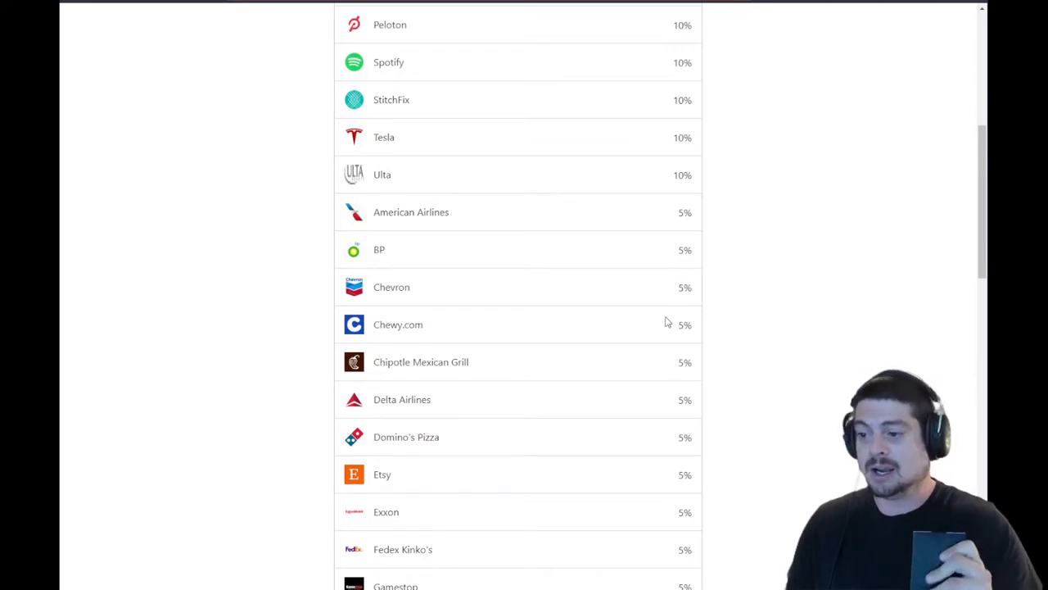
double_click(685, 324)
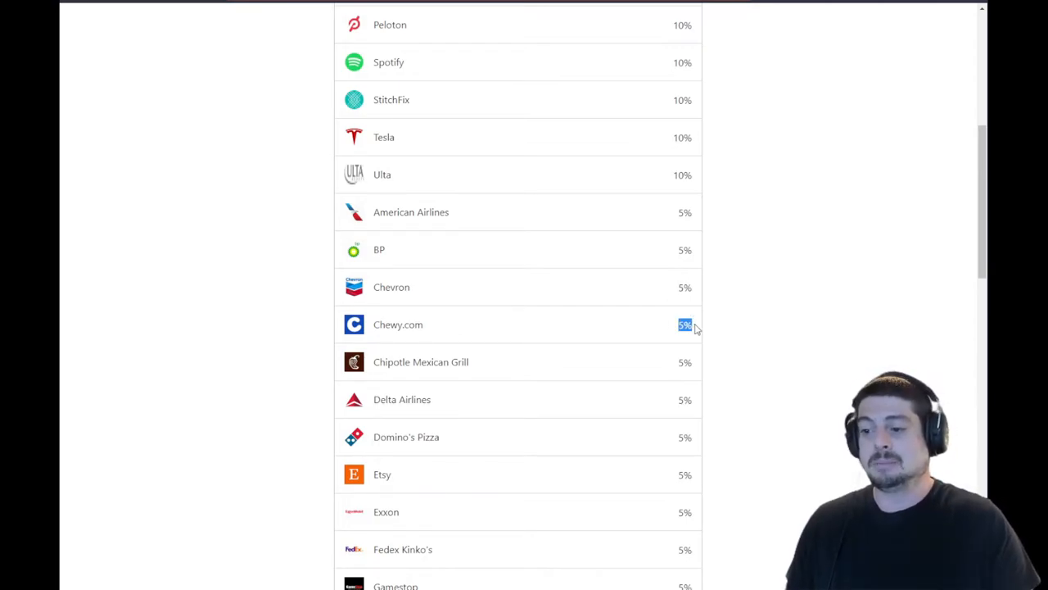
scroll(down, 3)
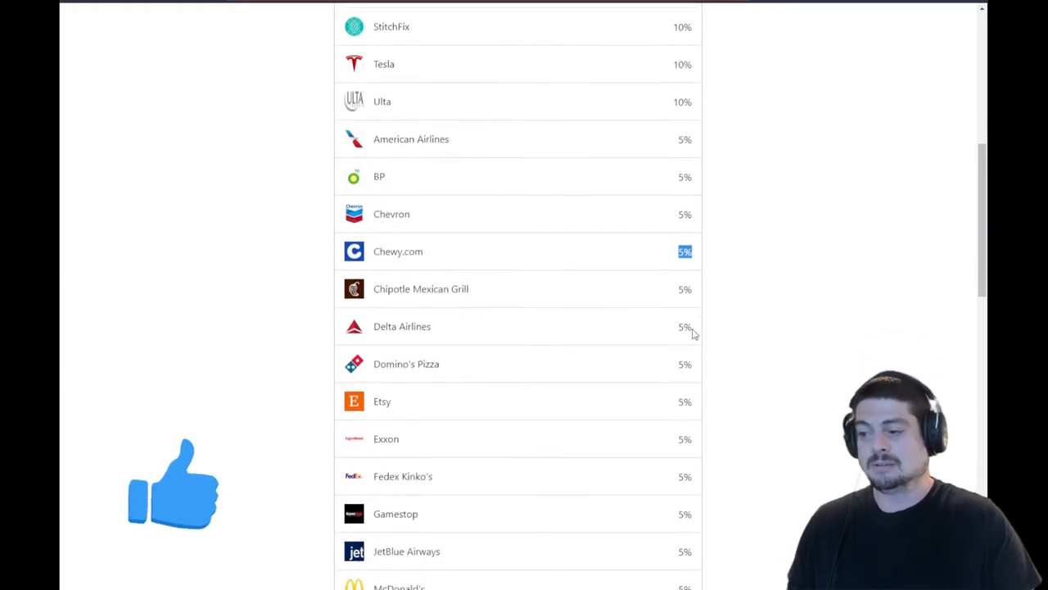
scroll(down, 3)
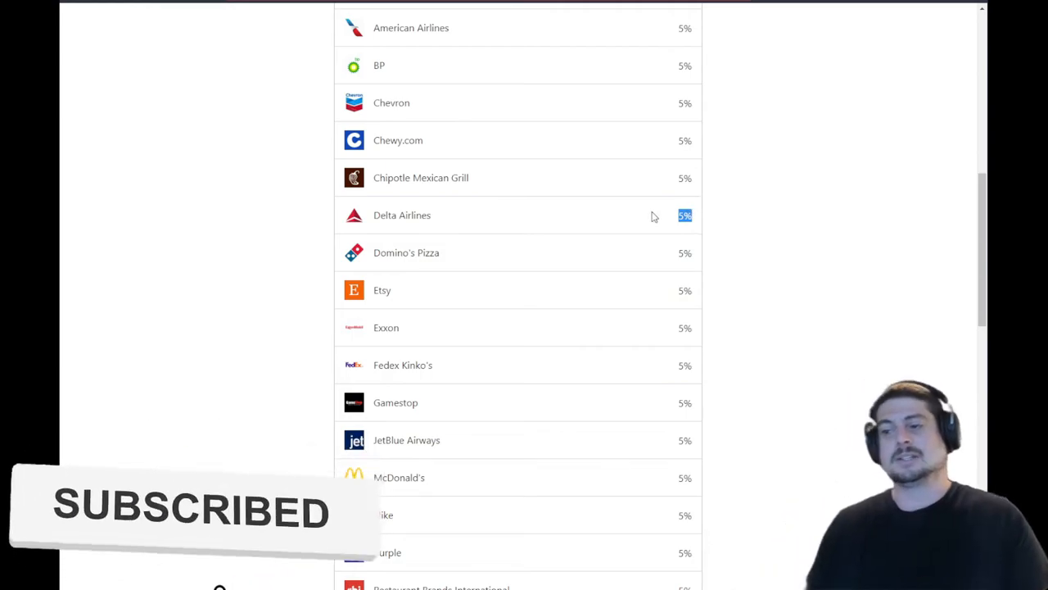
mouse_move(639, 223)
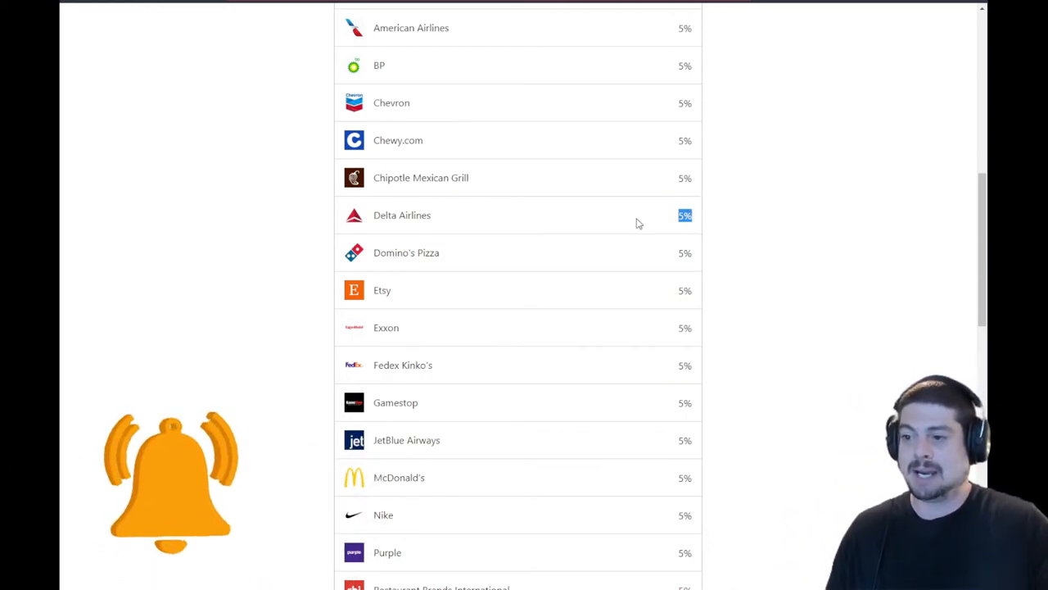
mouse_move(642, 207)
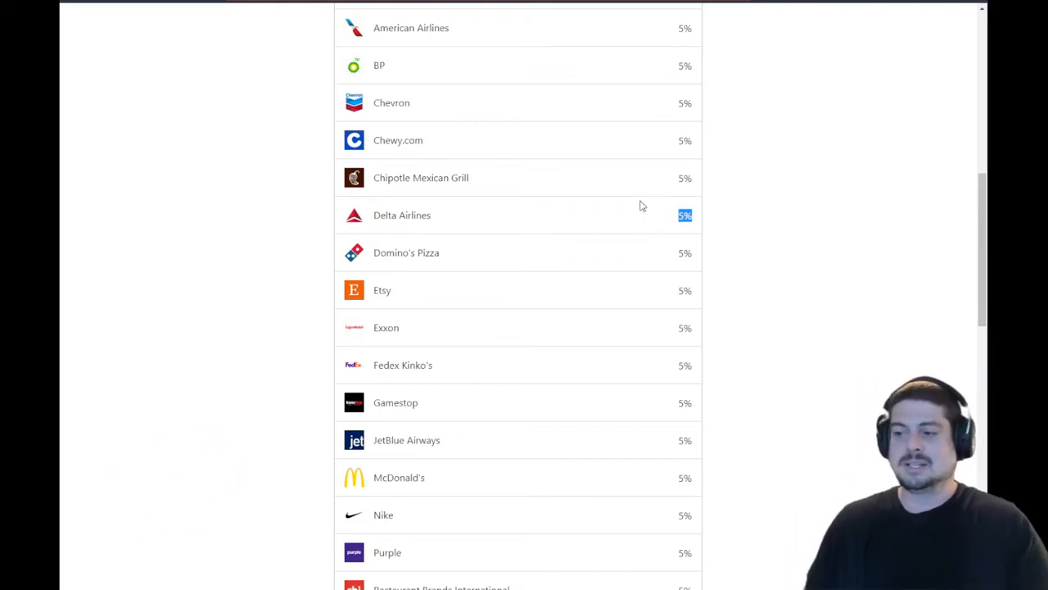
mouse_move(642, 275)
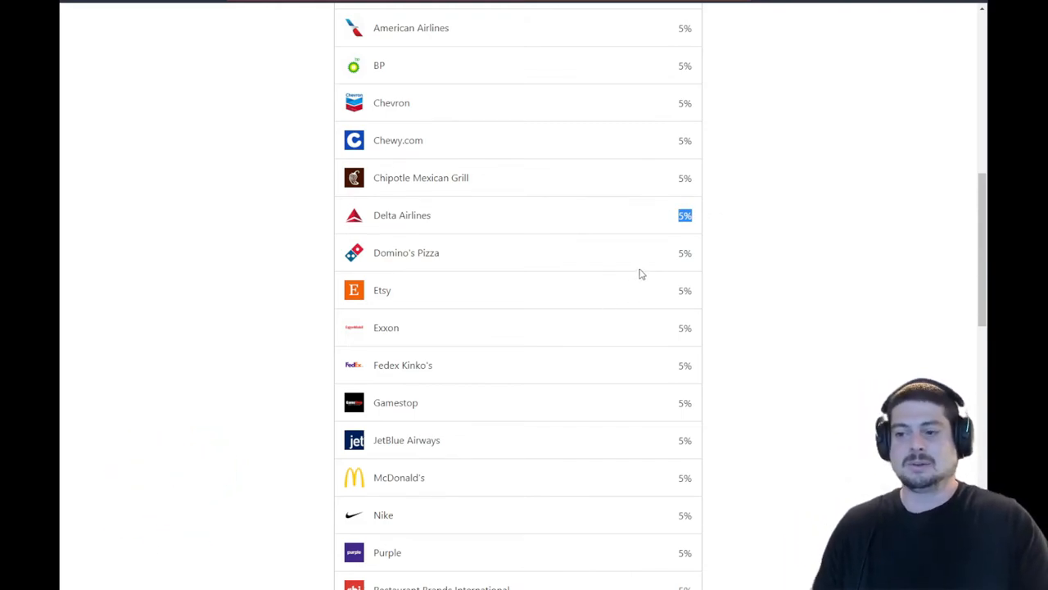
scroll(down, 3)
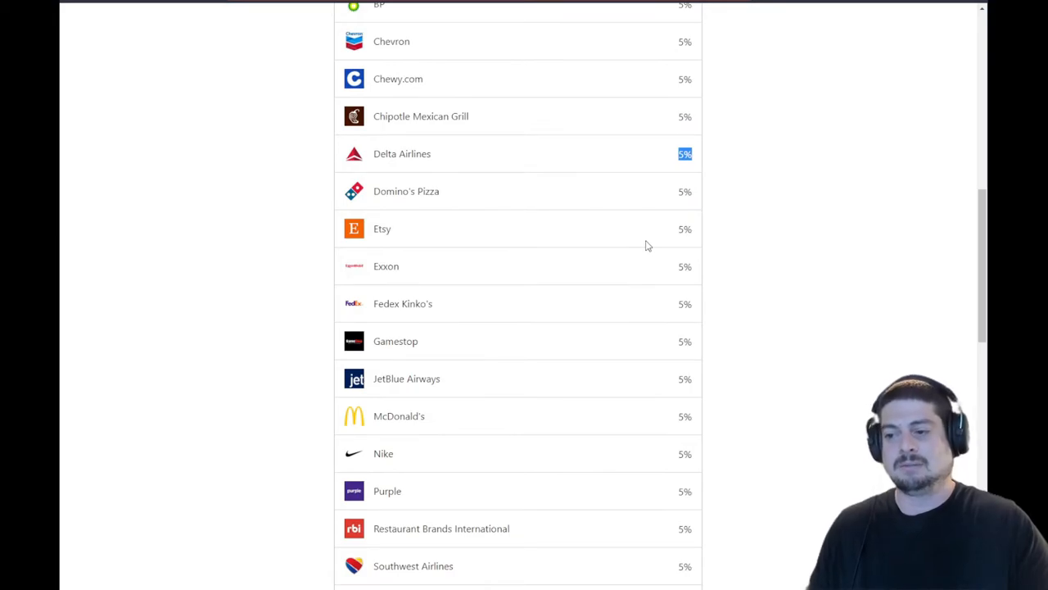
mouse_move(611, 342)
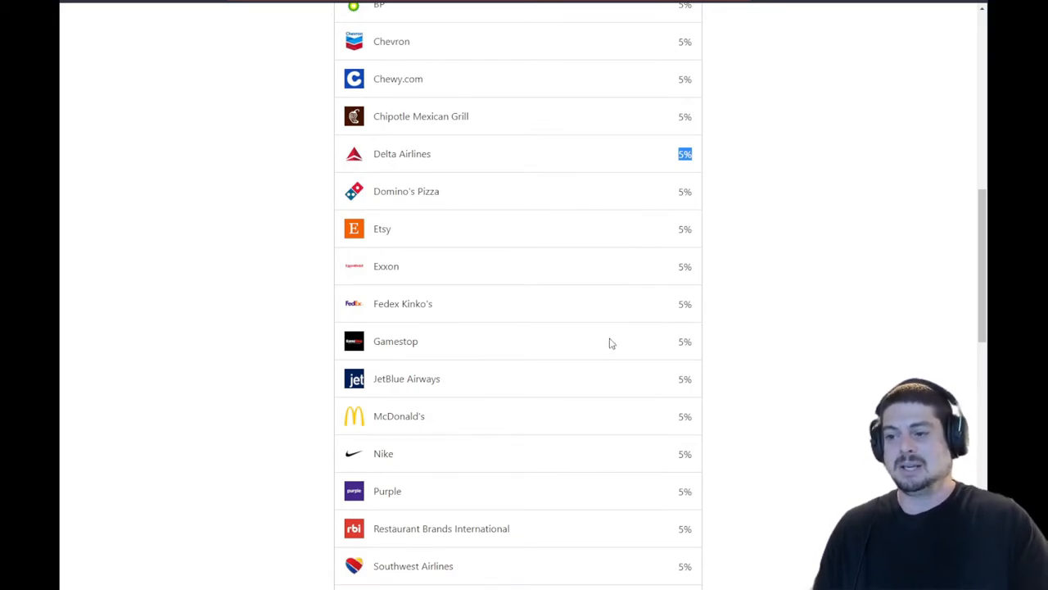
Reach the 2.5% partners from AT&T through Home Depot, Lowe's, Lyft and Spectrum
scroll(down, 3)
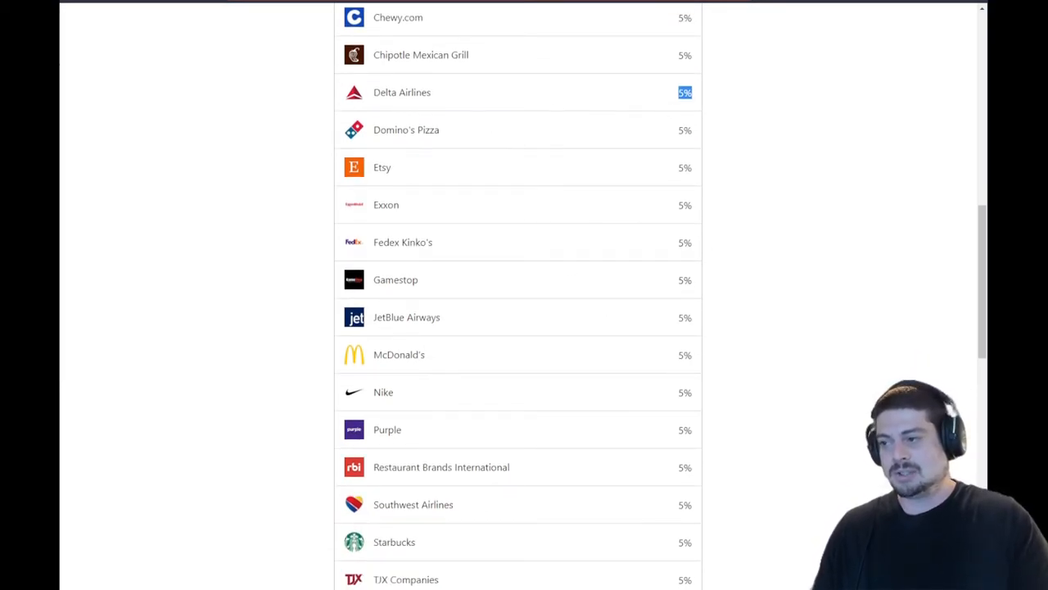
scroll(down, 3)
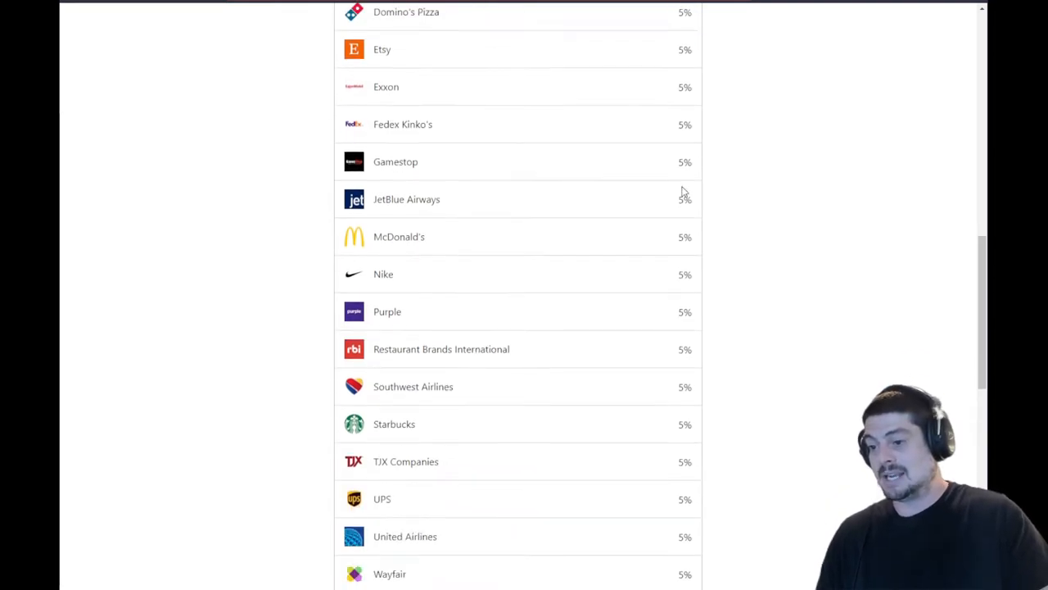
scroll(down, 3)
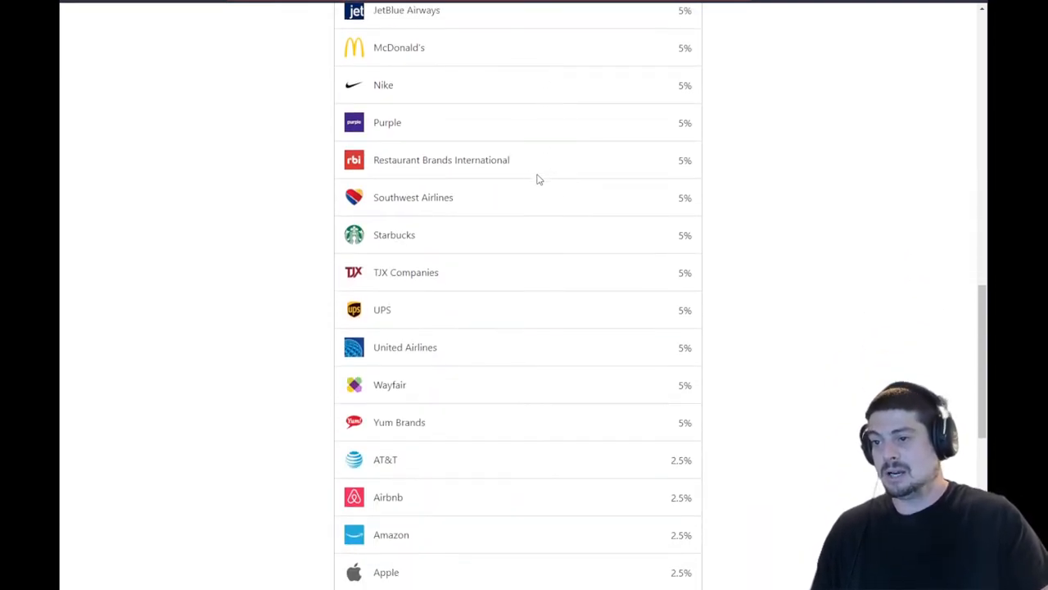
mouse_move(449, 197)
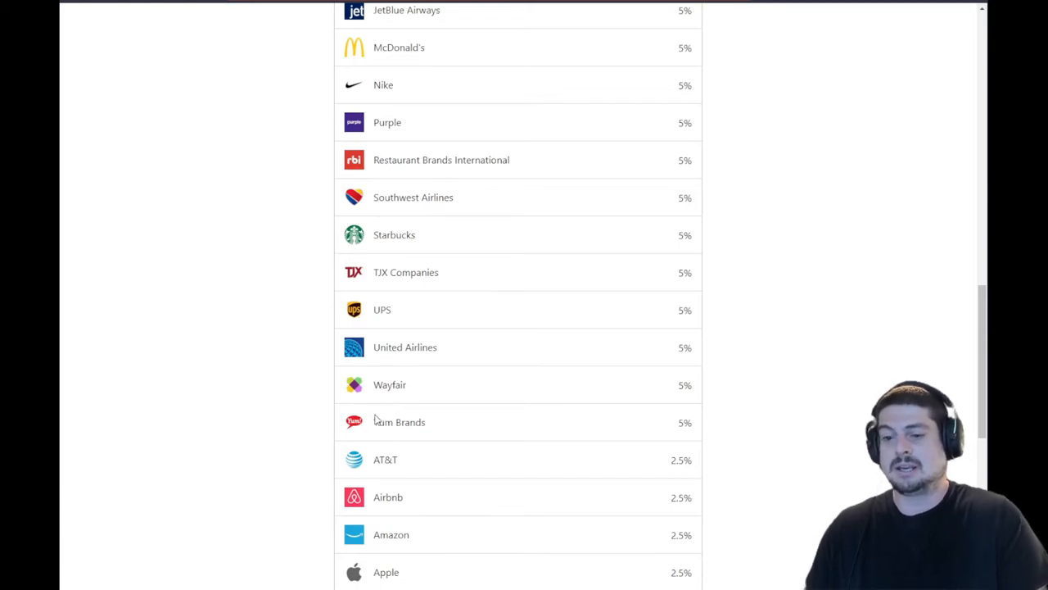
mouse_move(400, 491)
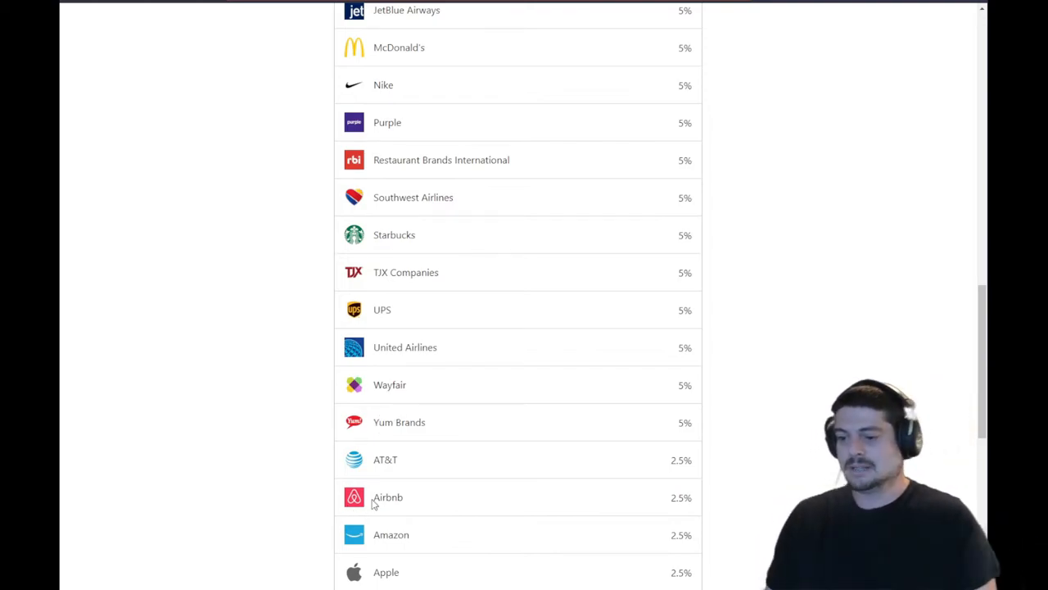
scroll(down, 3)
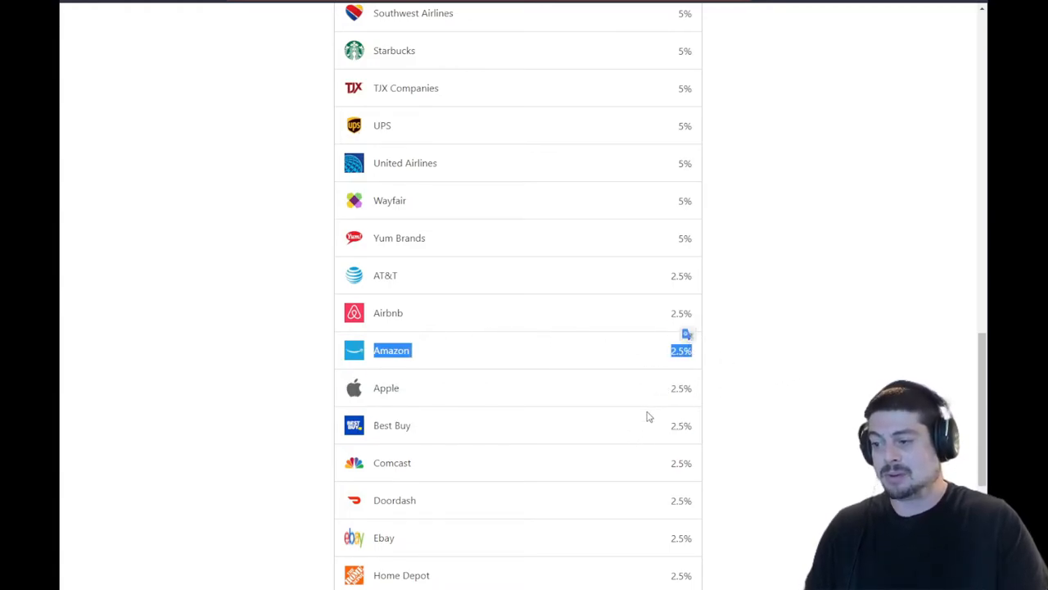
scroll(down, 3)
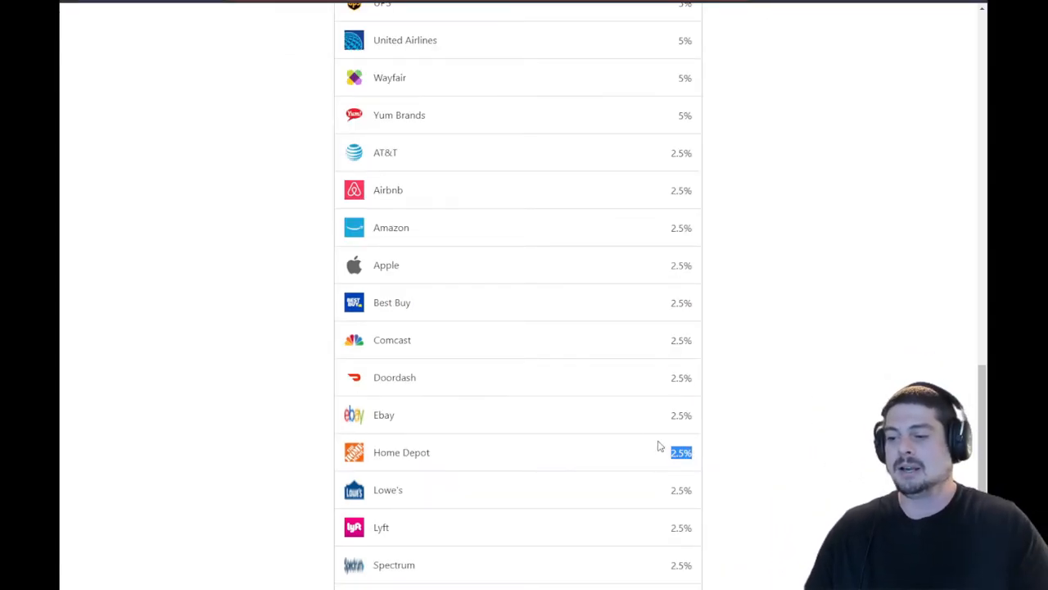
mouse_move(649, 475)
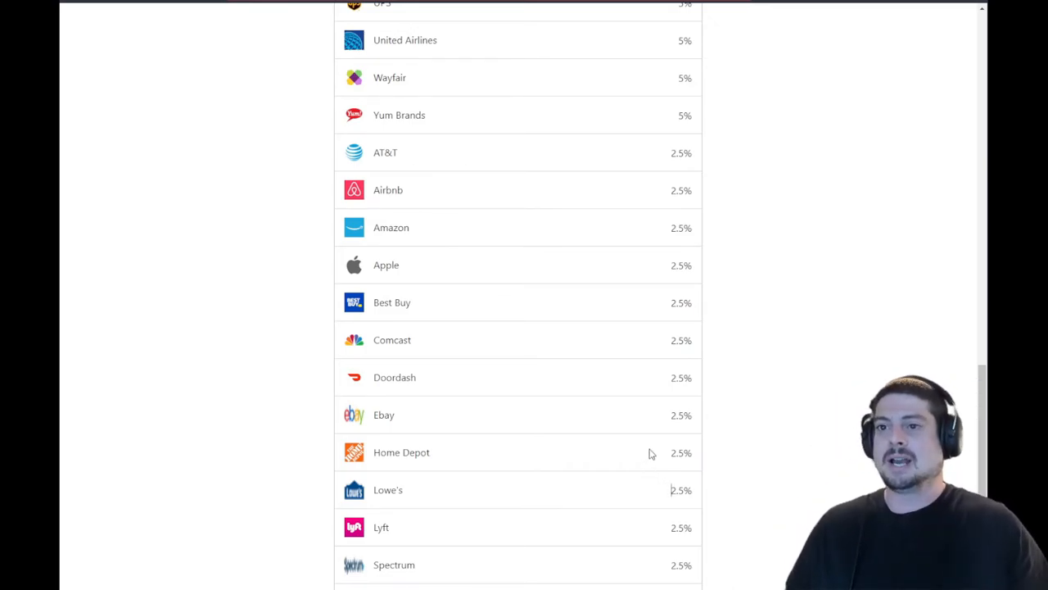
Return to the portfolio overview showing the Monthly ETFs pie at $198.31 with its slices
scroll(down, 3)
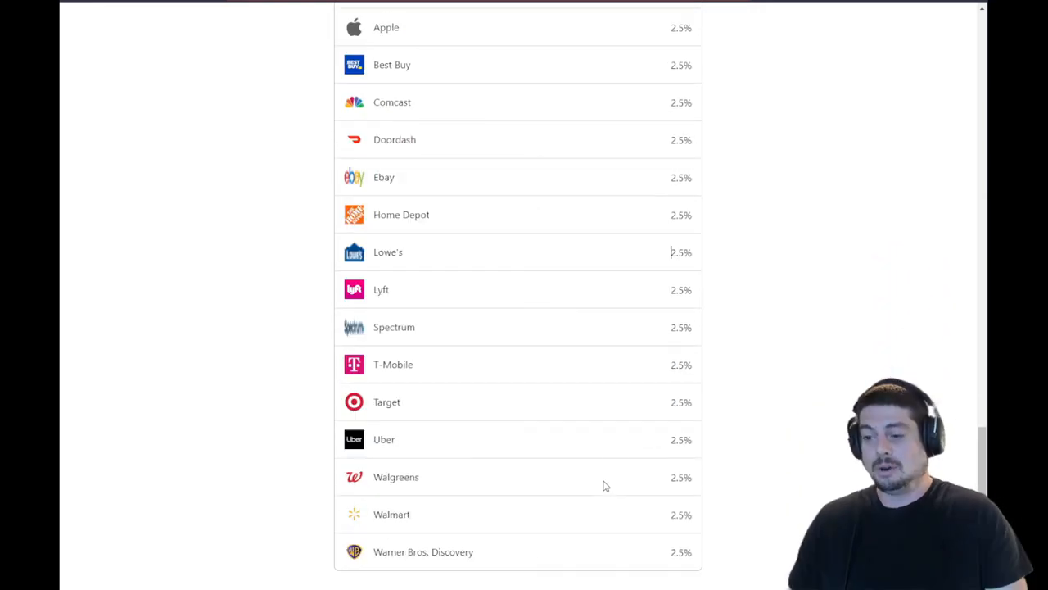
mouse_move(548, 459)
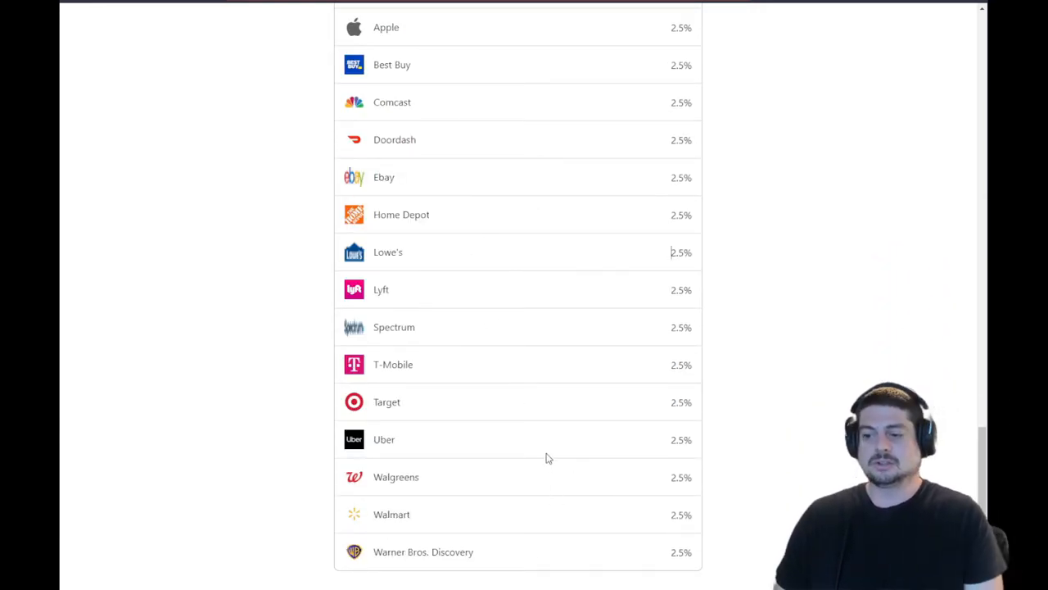
scroll(up, 3)
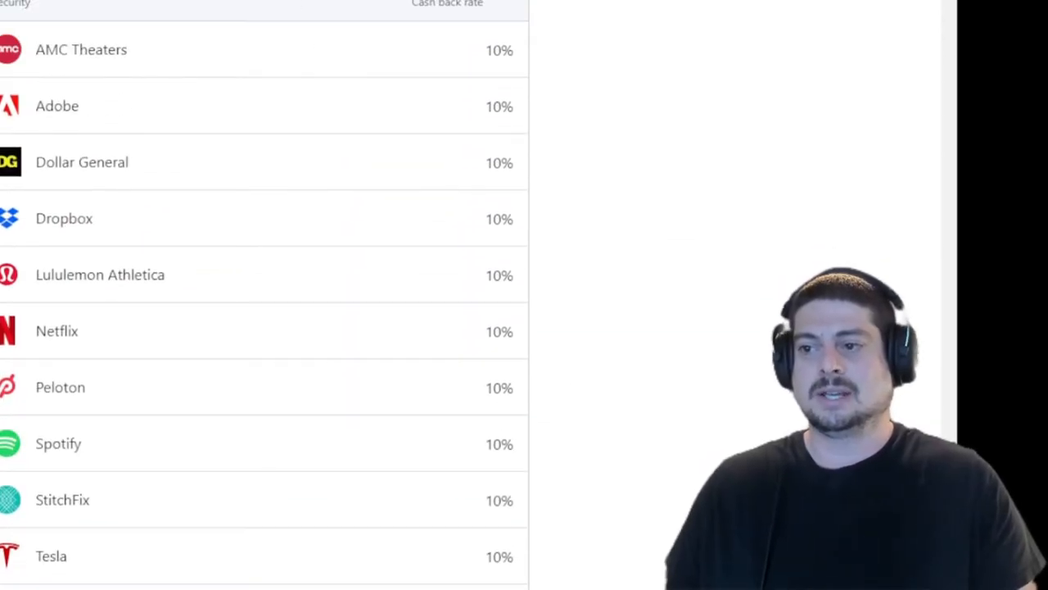
scroll(up, 3)
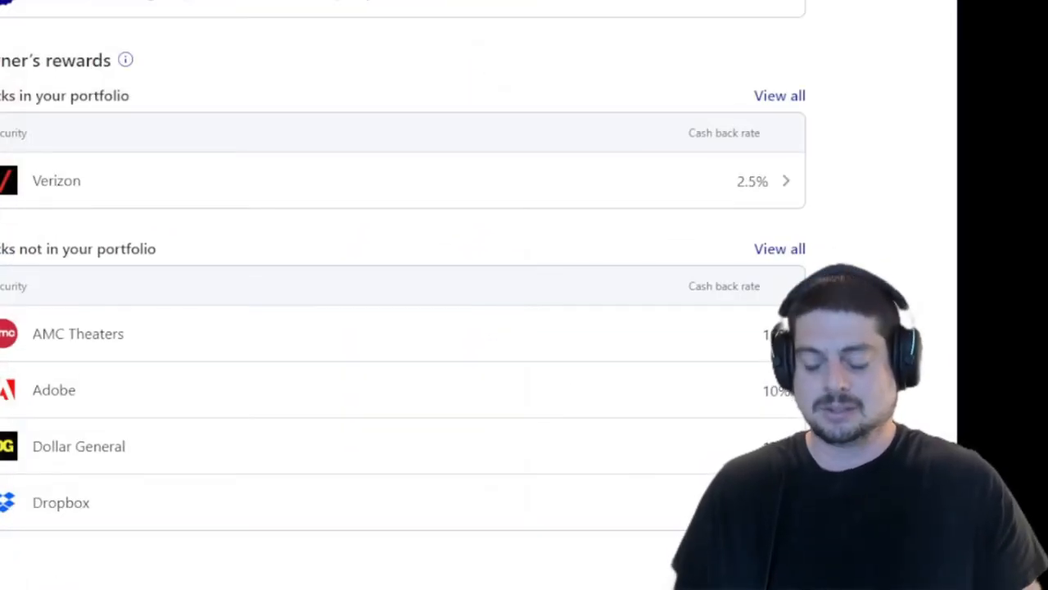
scroll(up, 3)
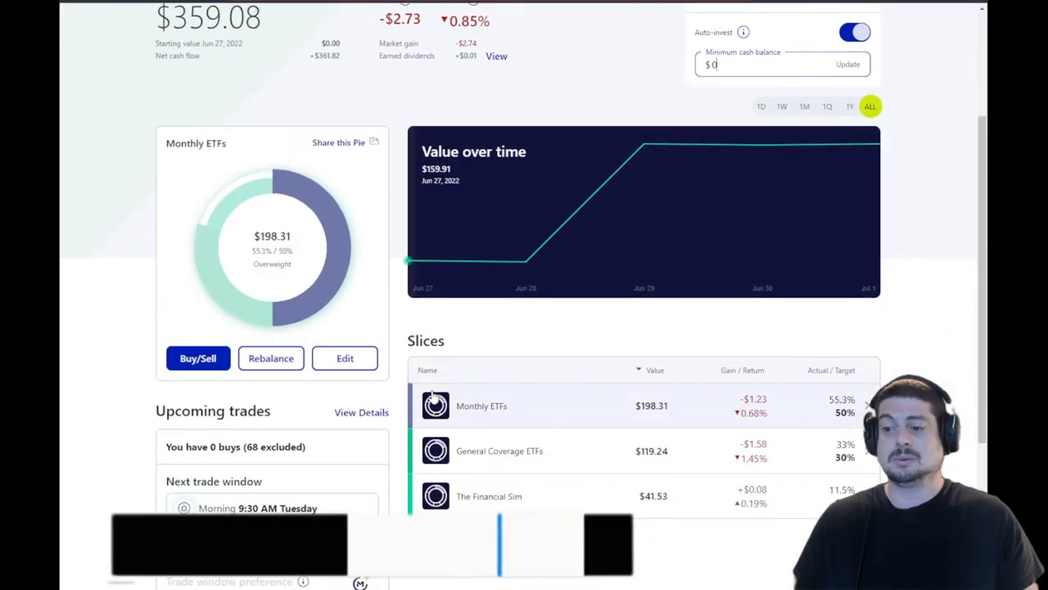
Browse the Tech (14) pie worth $3.98 with Verizon, Microsoft and Disney slices
scroll(down, 3)
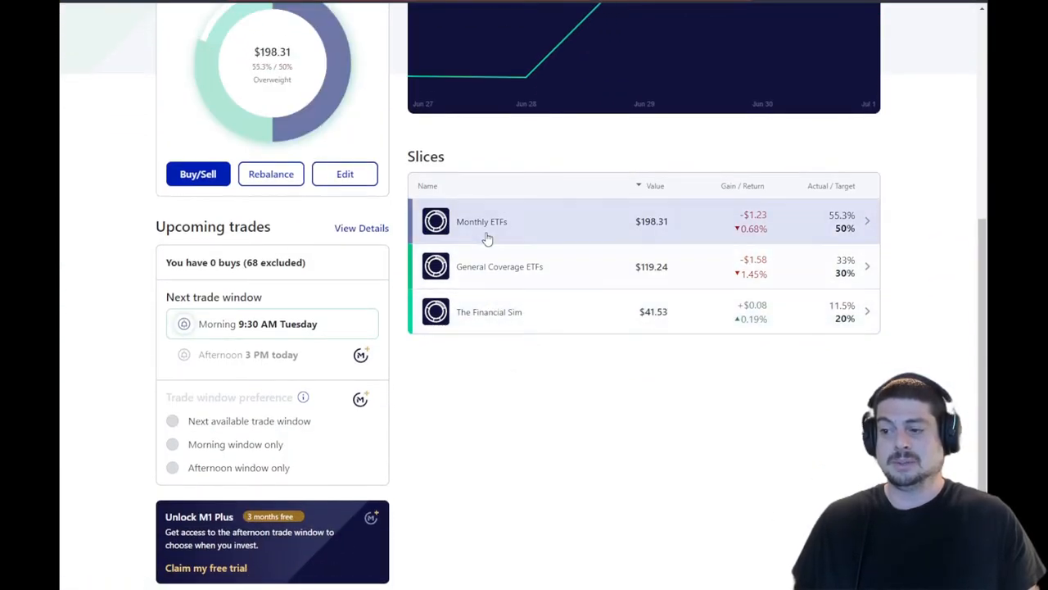
scroll(down, 3)
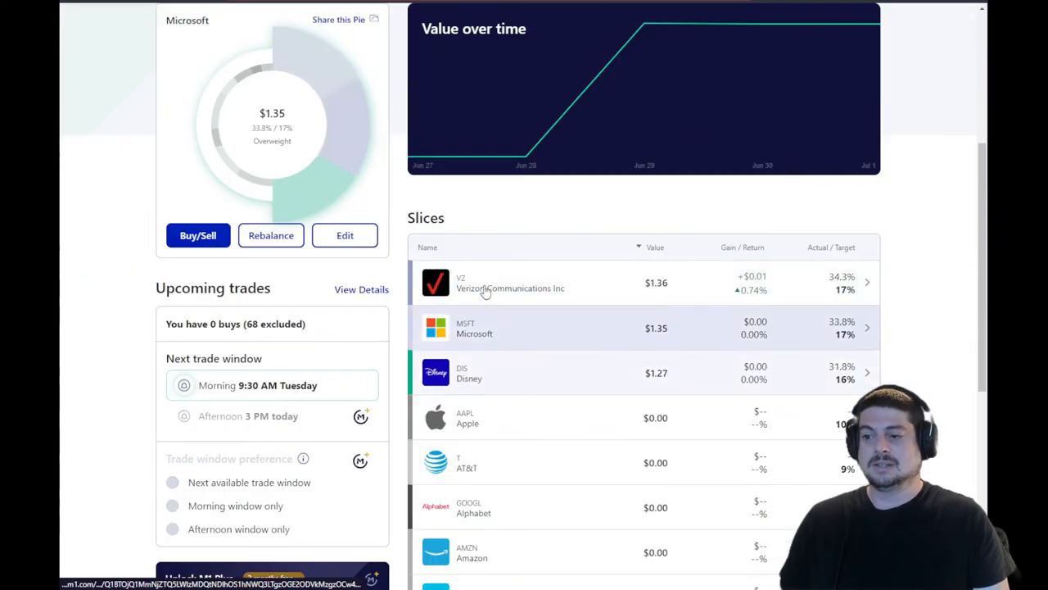
scroll(down, 3)
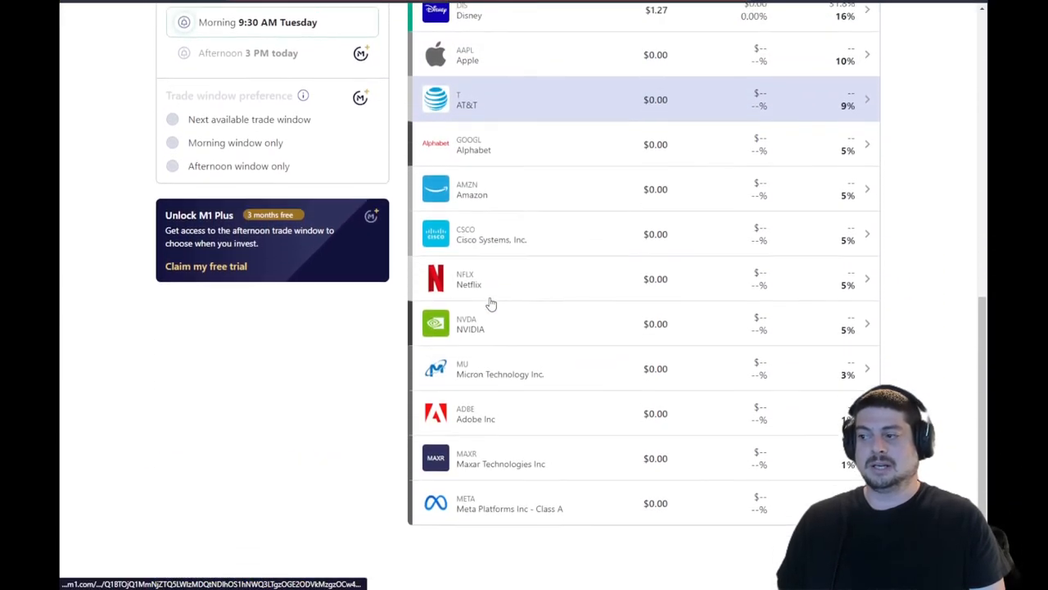
scroll(up, 3)
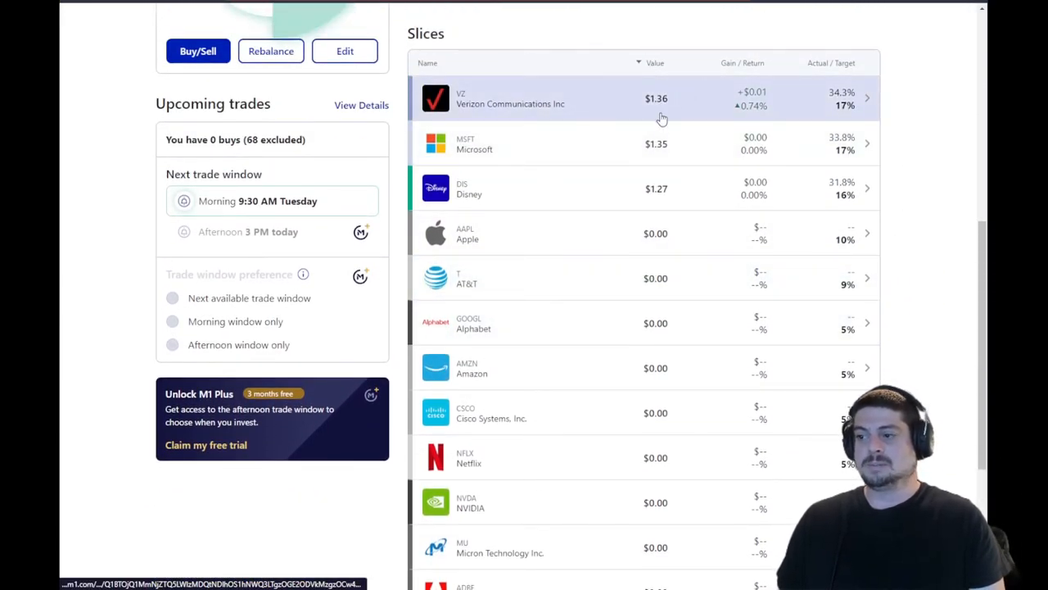
scroll(down, 3)
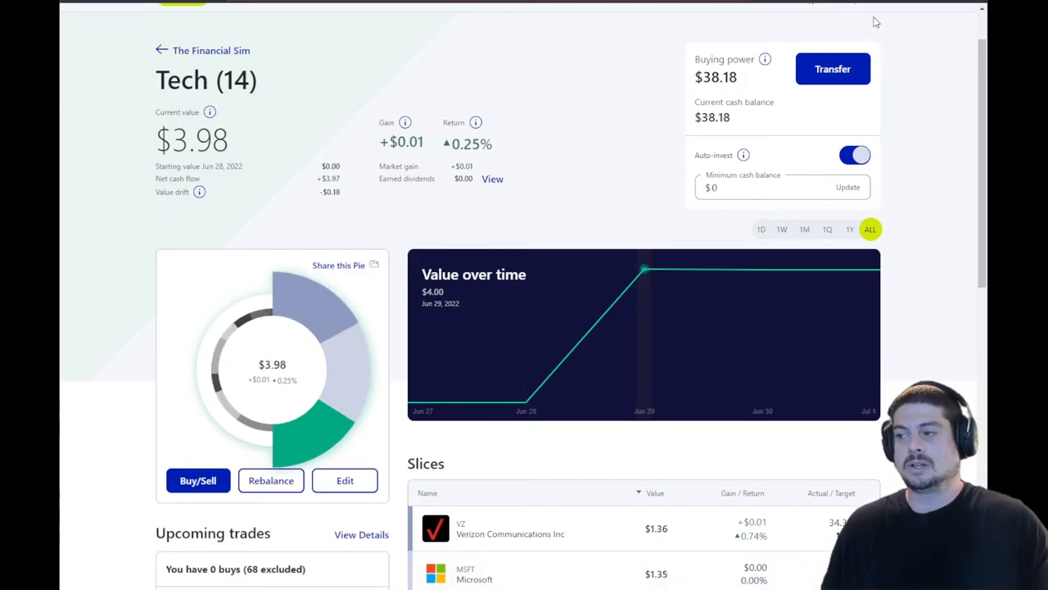
mouse_move(727, 167)
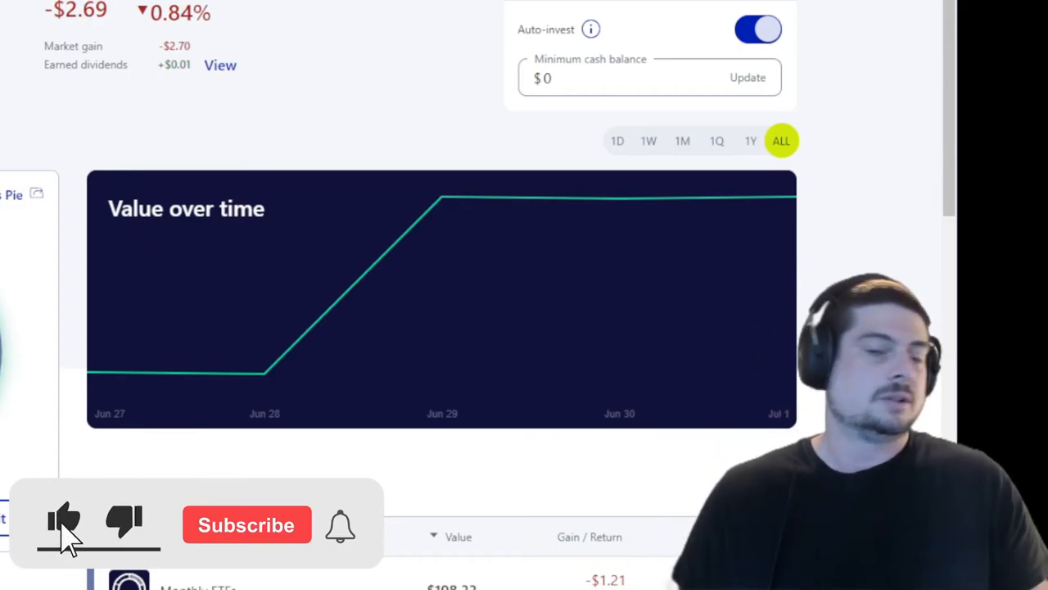
Scroll to the parent pie's Slices table before moving to the FTX US wallets page
scroll(down, 3)
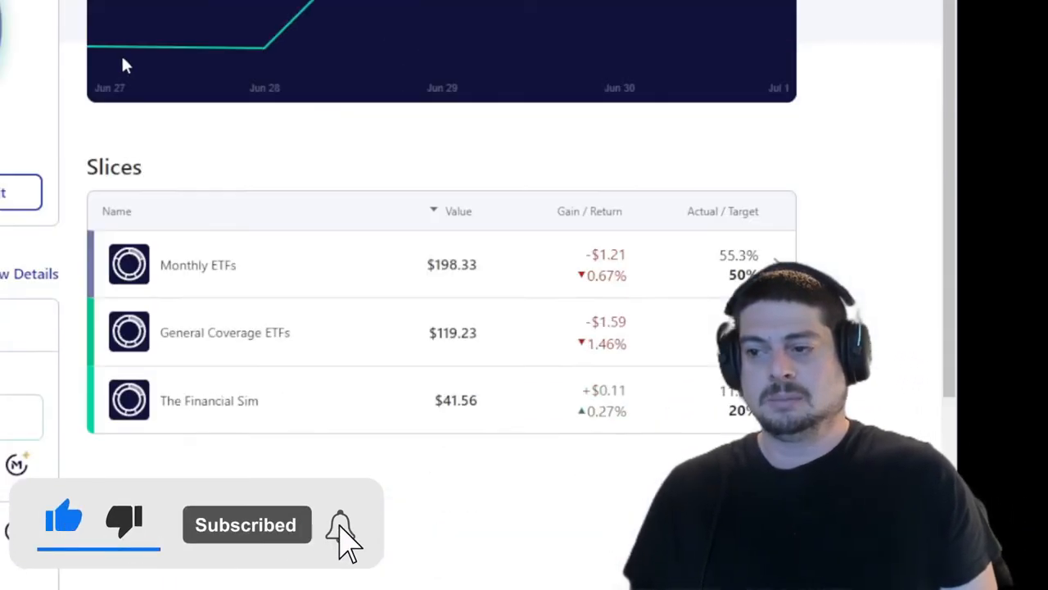
scroll(down, 3)
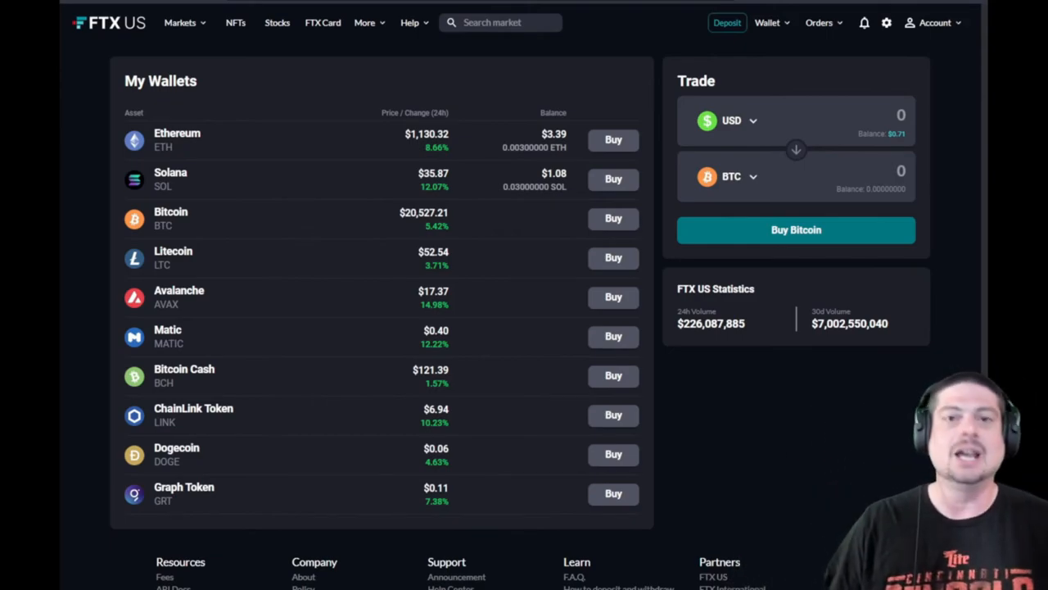
mouse_move(127, 203)
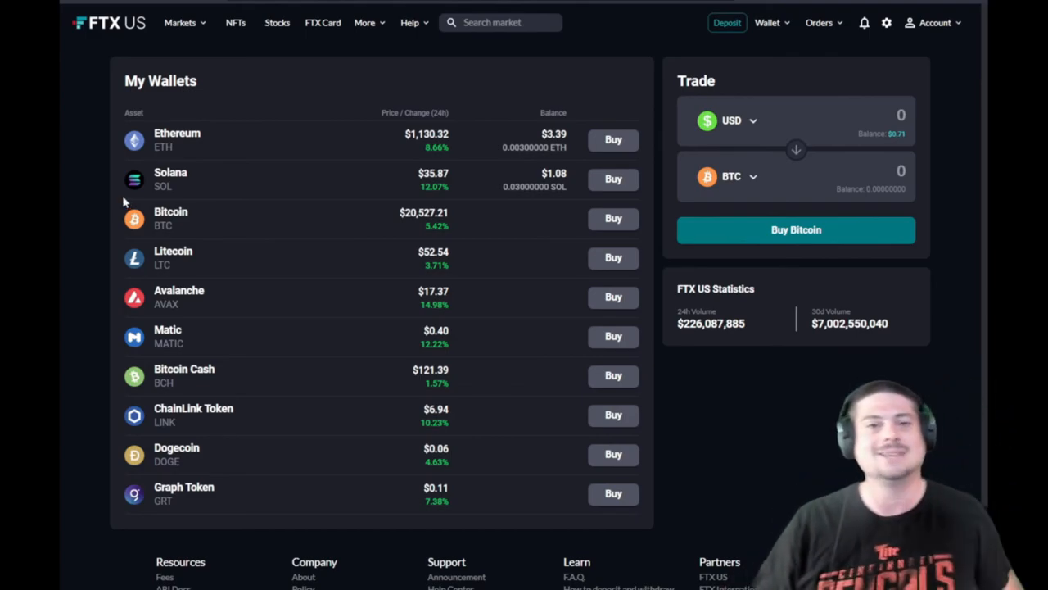
mouse_move(112, 189)
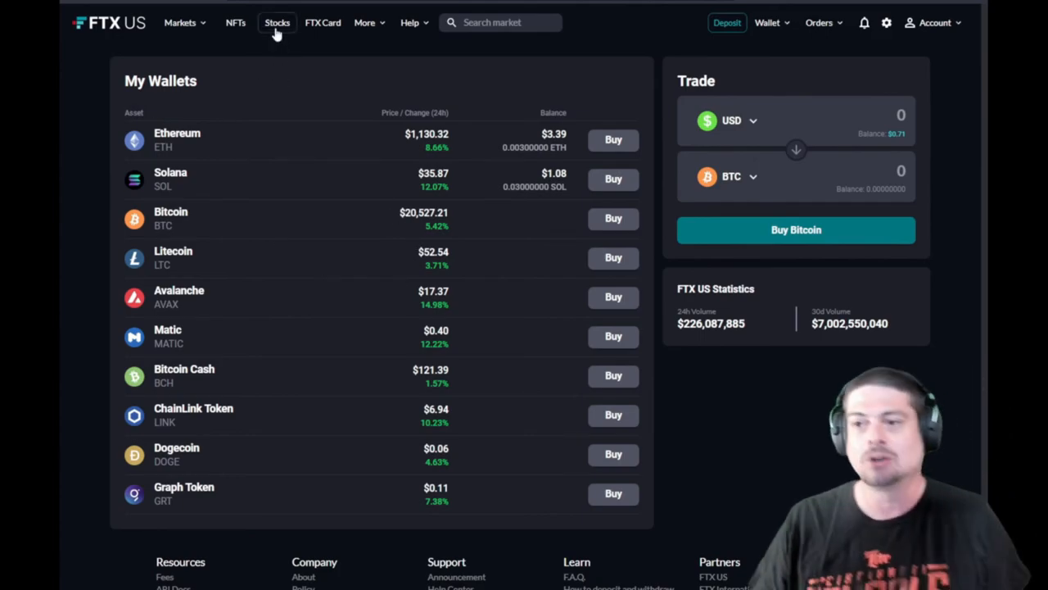
View the FTX US Stocks page with hundreds of stocks, no fees, trading coming soon
click(277, 23)
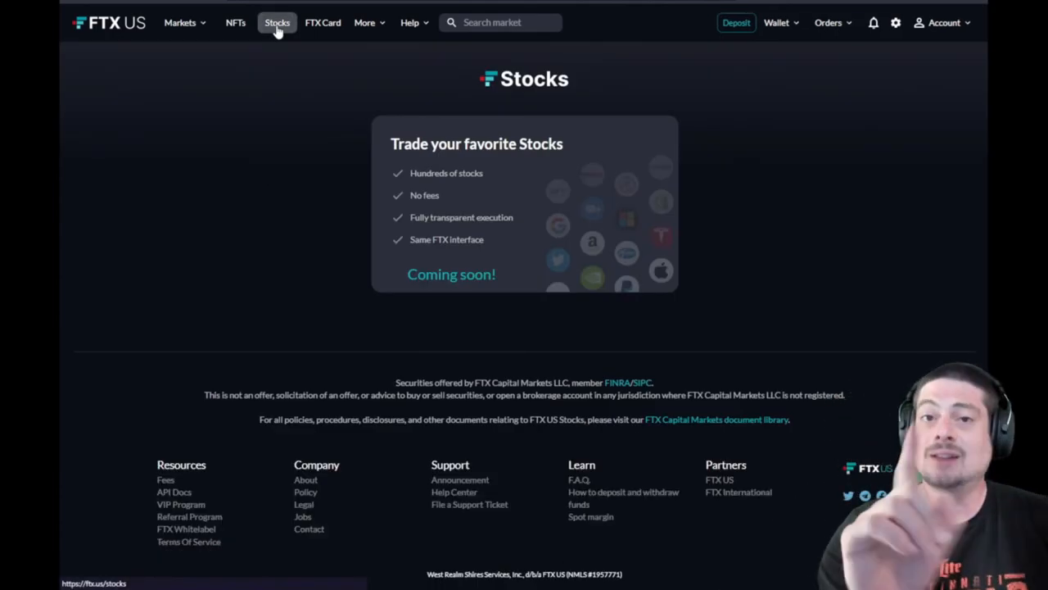
mouse_move(745, 245)
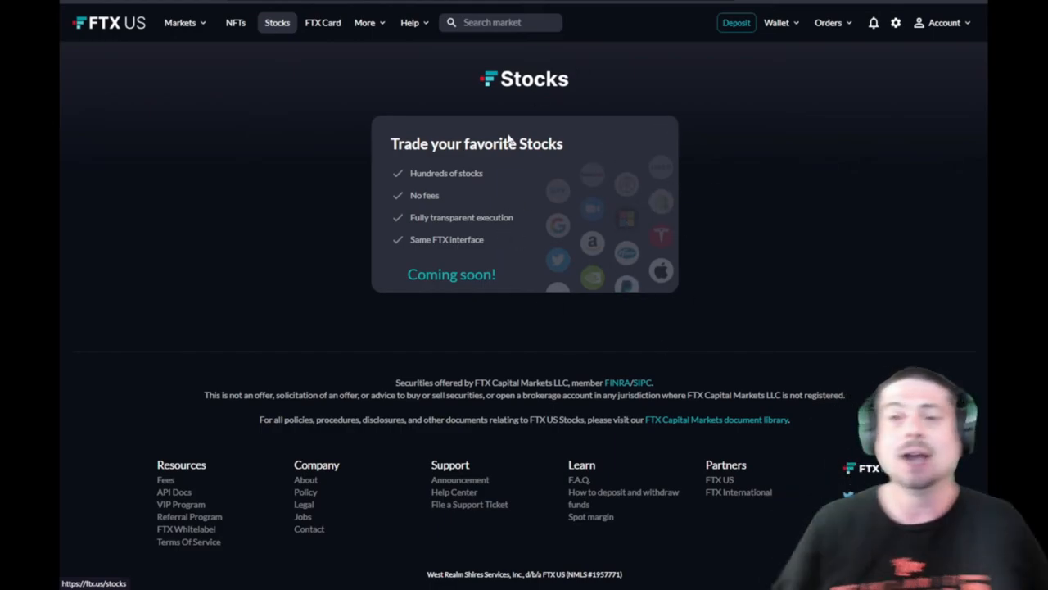
mouse_move(424, 184)
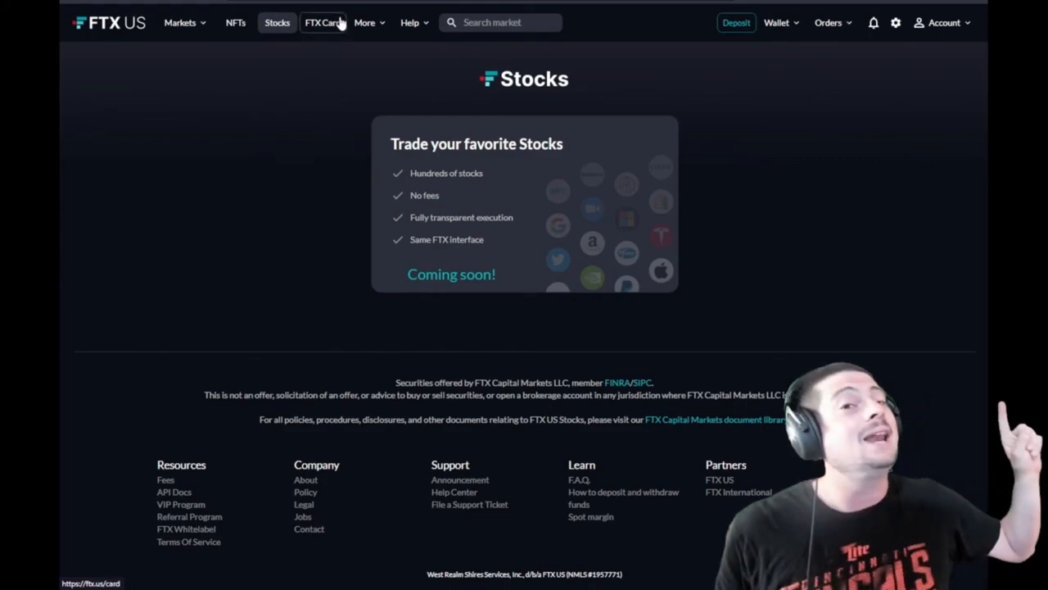
Look over the FTX Card page and glance at the Markets list
click(322, 23)
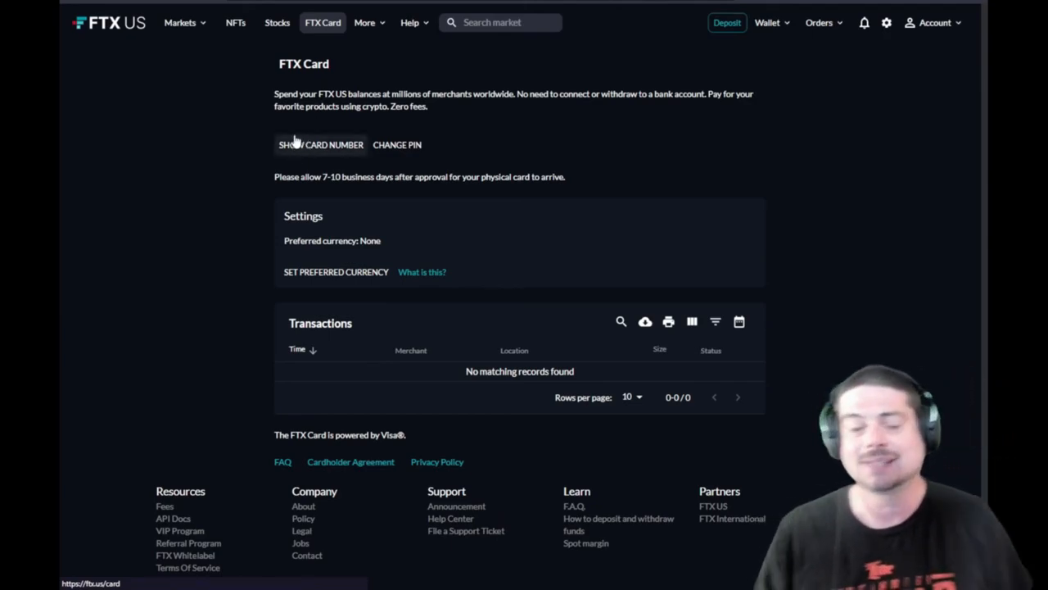
mouse_move(279, 52)
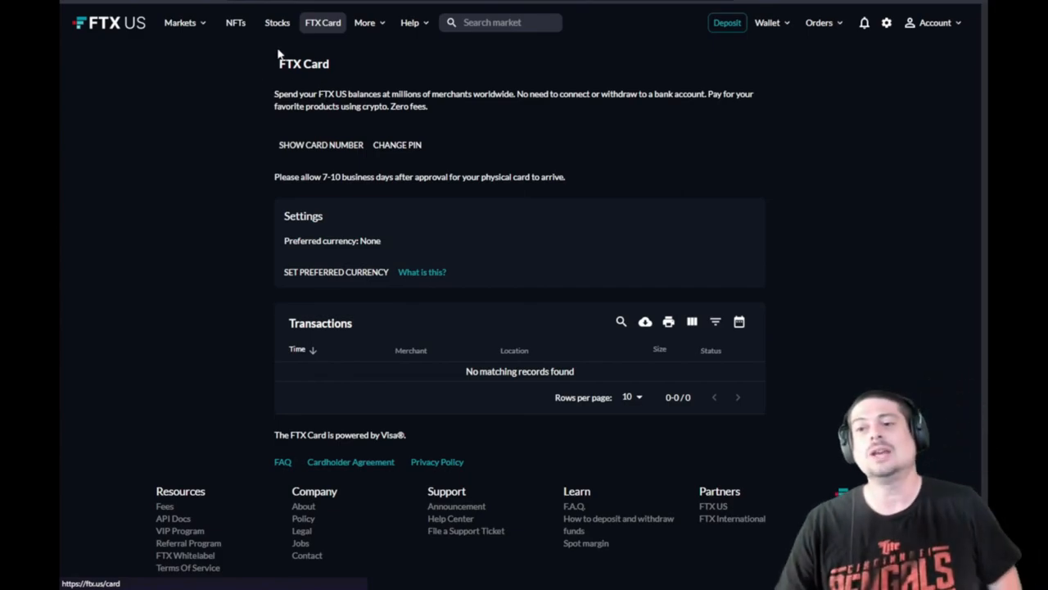
mouse_move(197, 81)
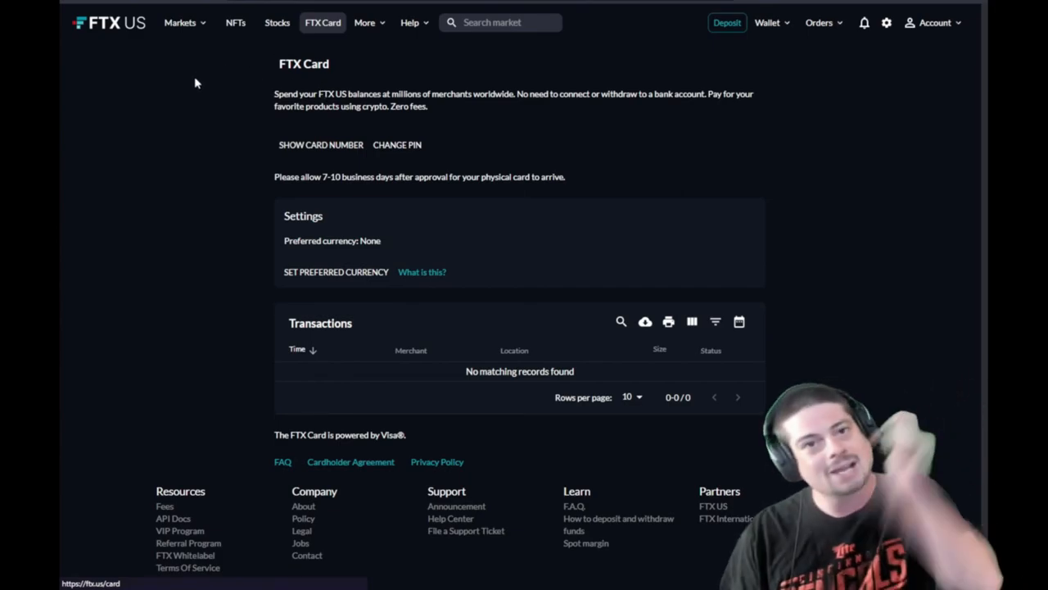
click(180, 23)
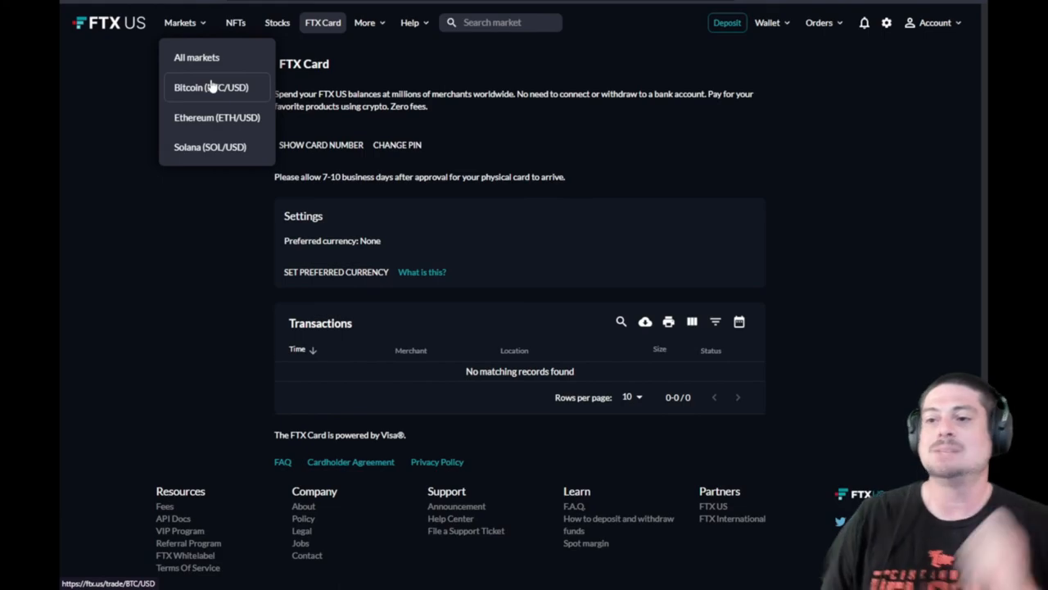
click(164, 72)
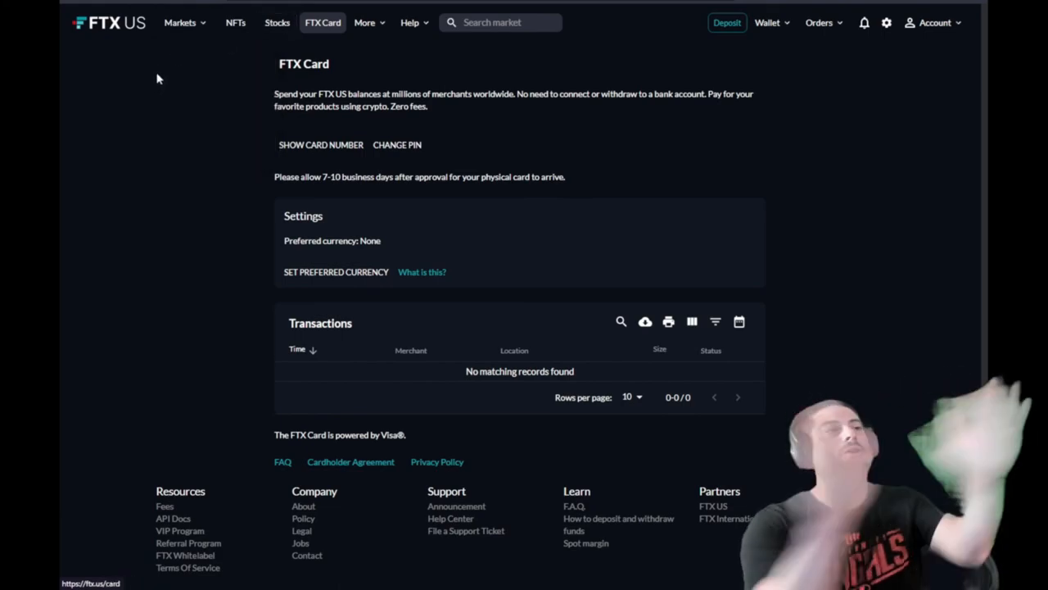
mouse_move(187, 72)
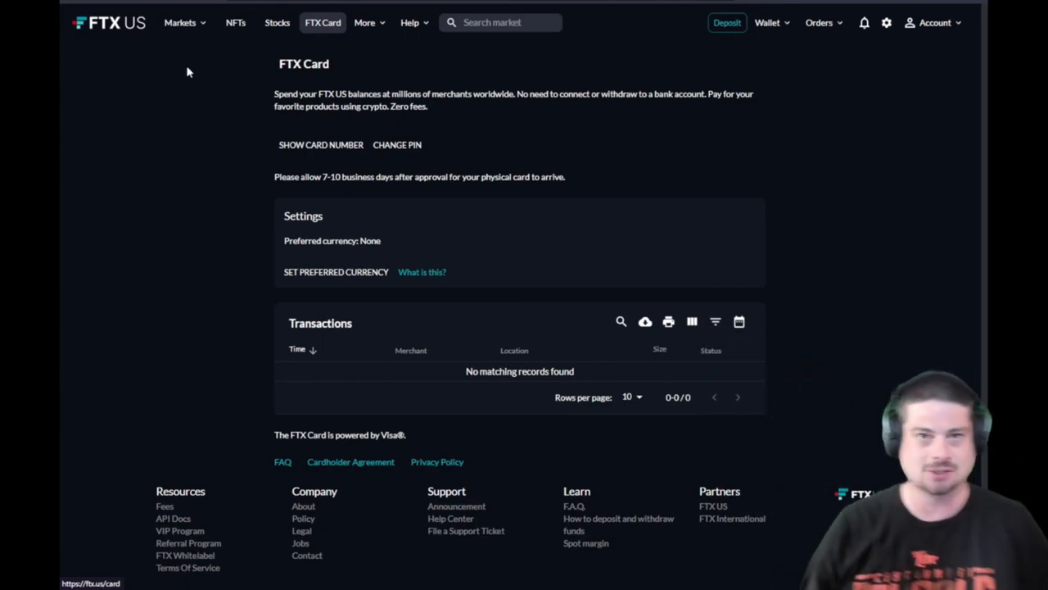
View the NFTs marketplace with New Arrivals like Founding Frens, then the More menu
click(235, 23)
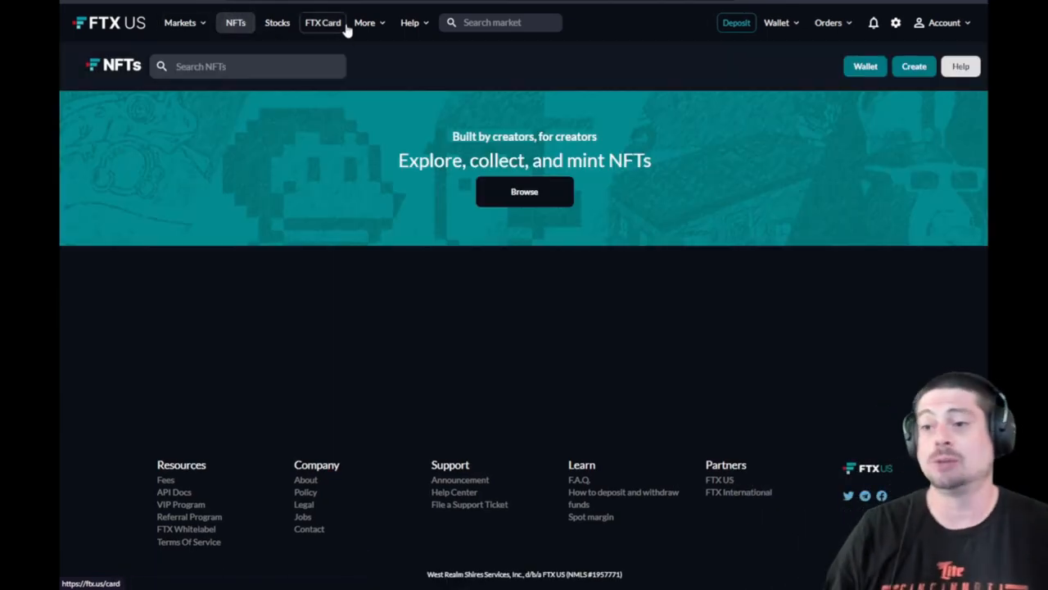
click(364, 23)
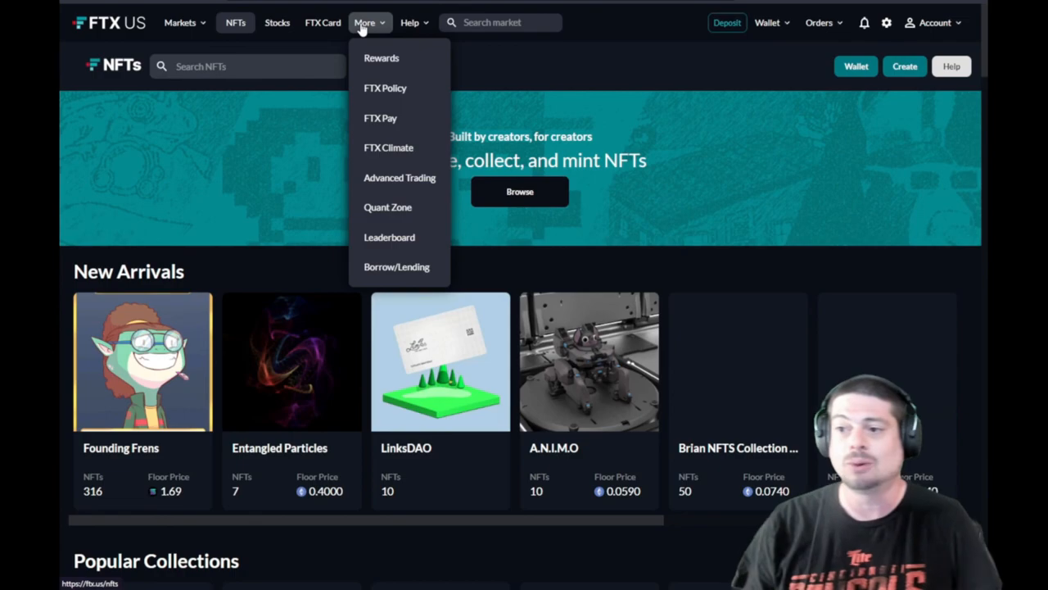